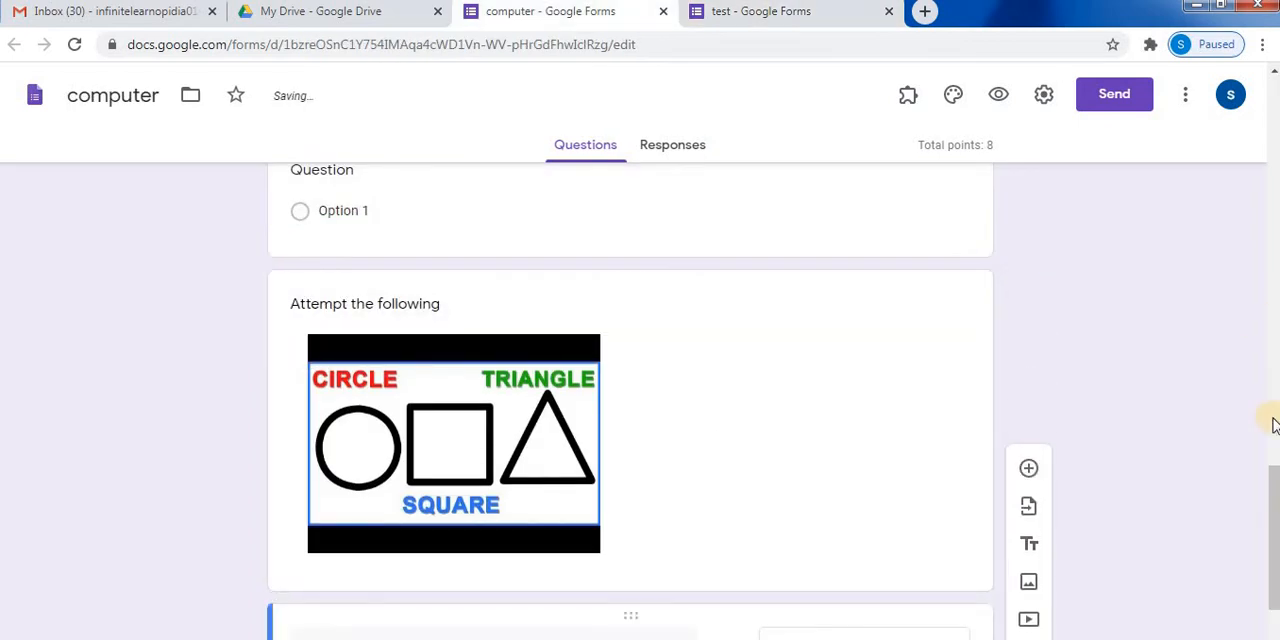
# Step: Enter "Write the parts of the image." as the new paragraph question's title
pyautogui.scroll(-3)
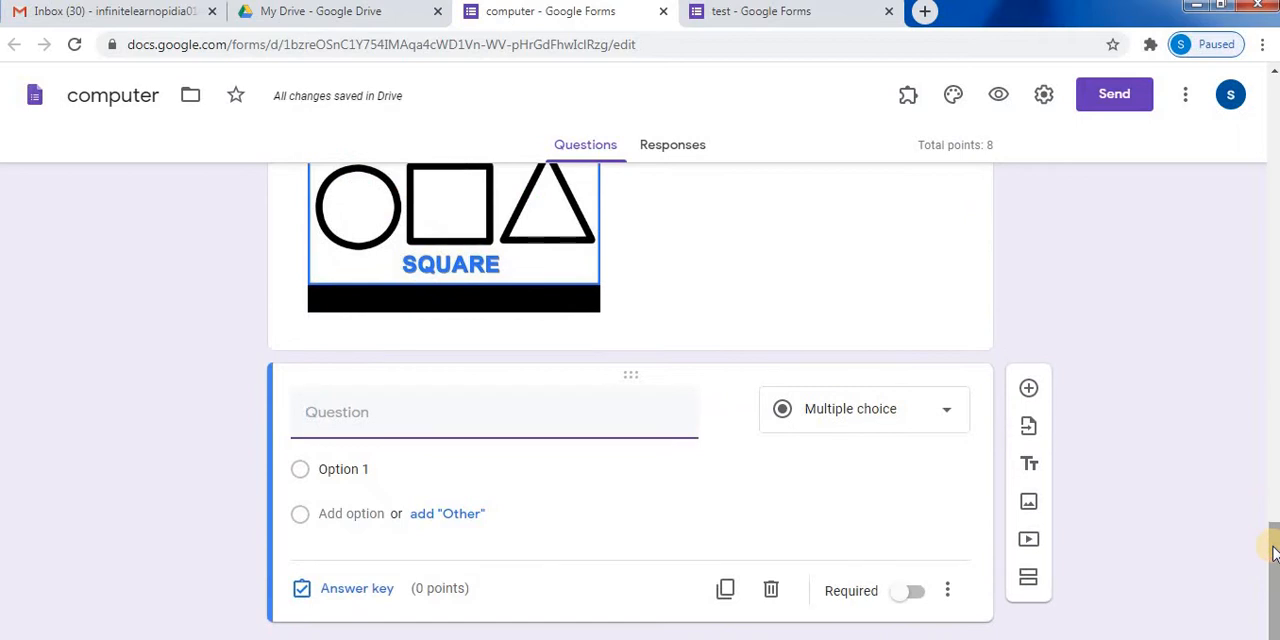
pyautogui.moveTo(868, 548)
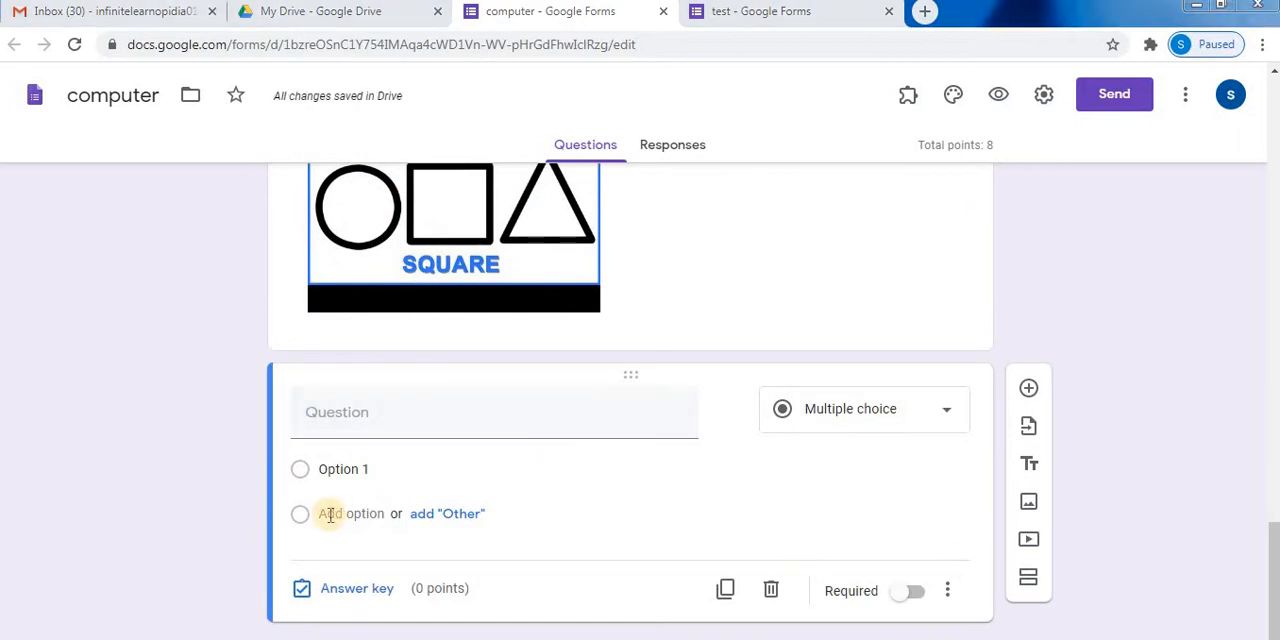
pyautogui.write('W')
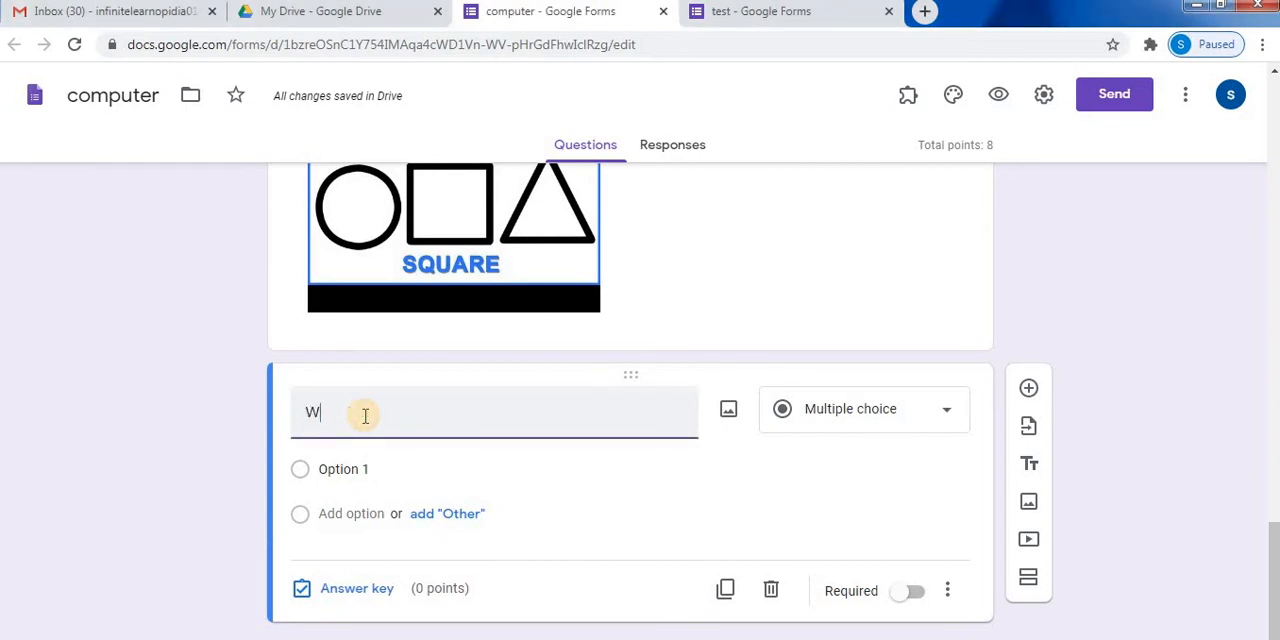
pyautogui.write('rite the p')
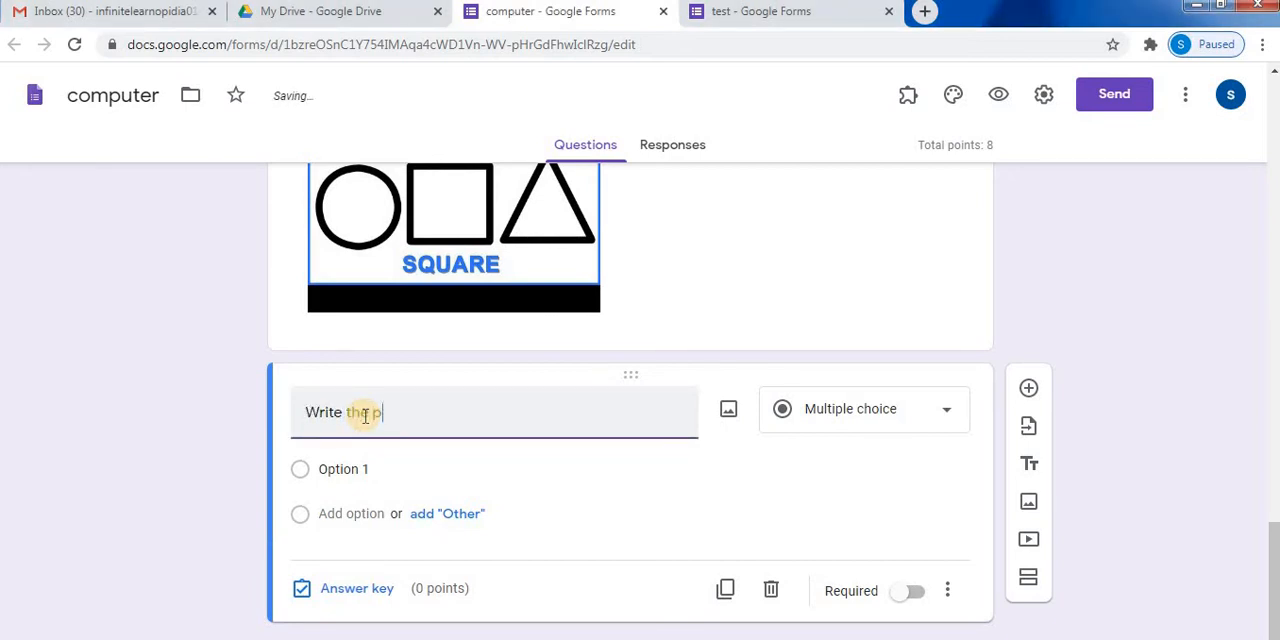
pyautogui.write('arts of teh')
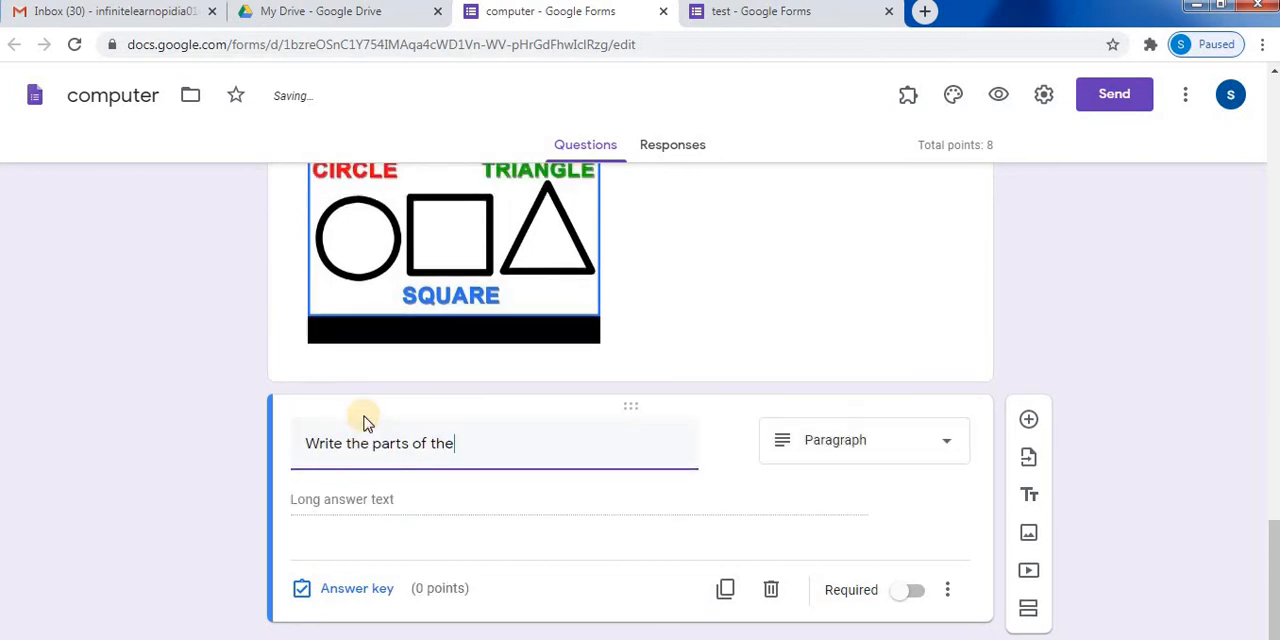
pyautogui.write('image')
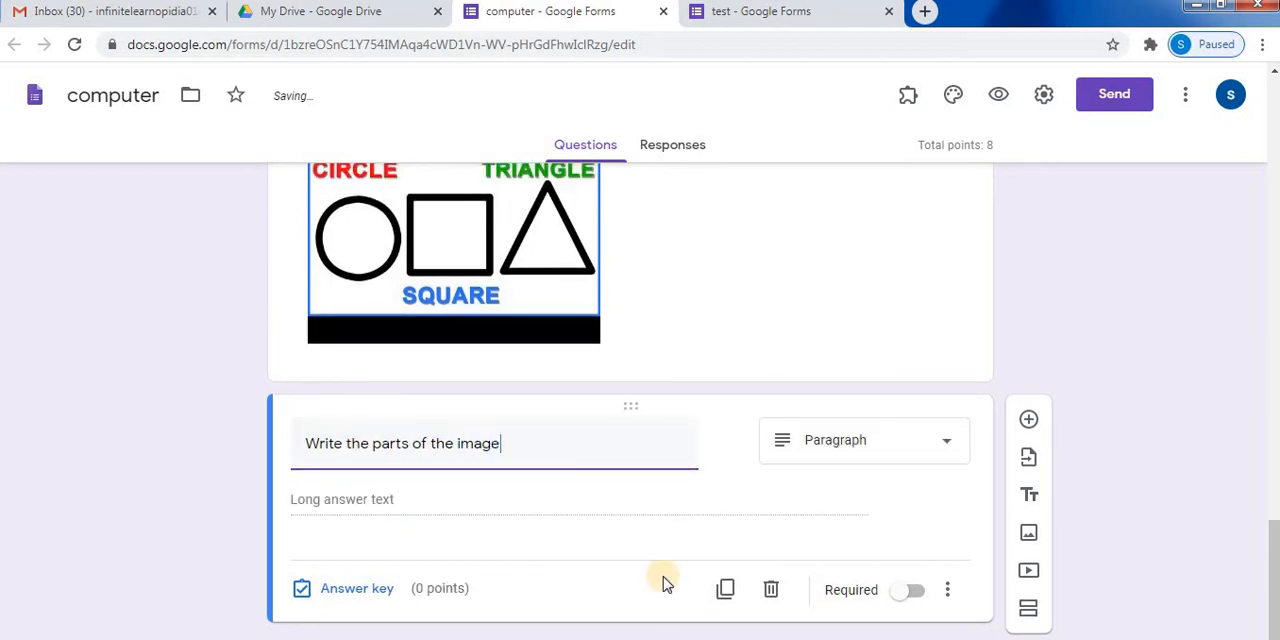
pyautogui.write('.')
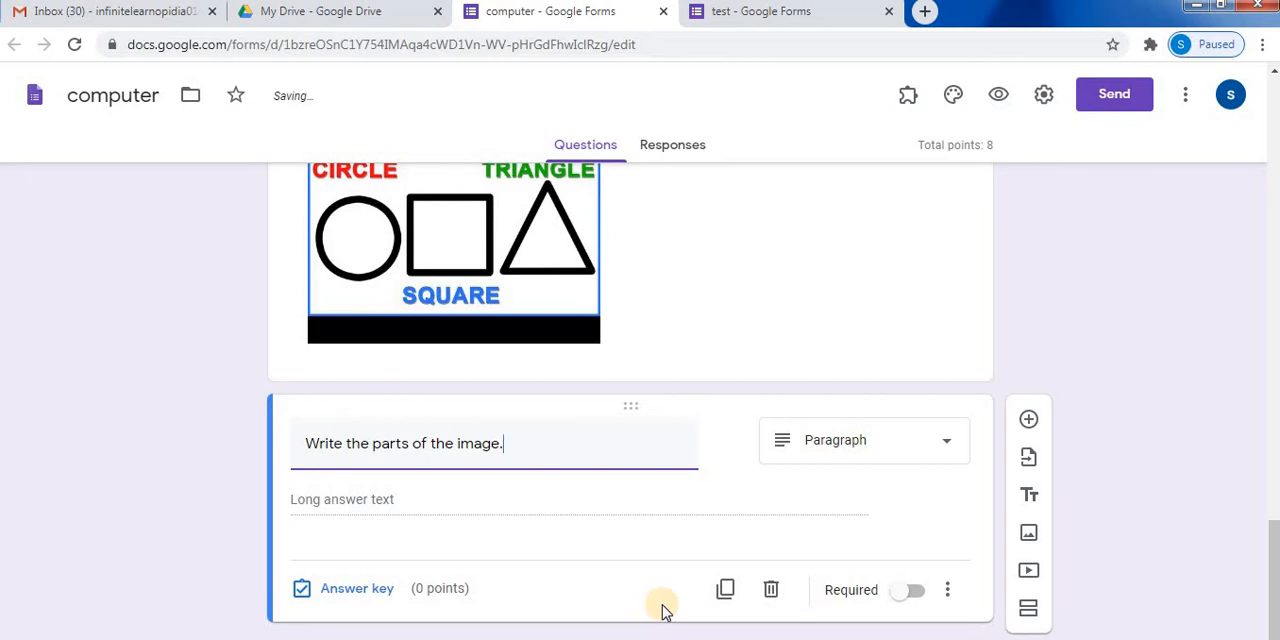
pyautogui.moveTo(740, 430)
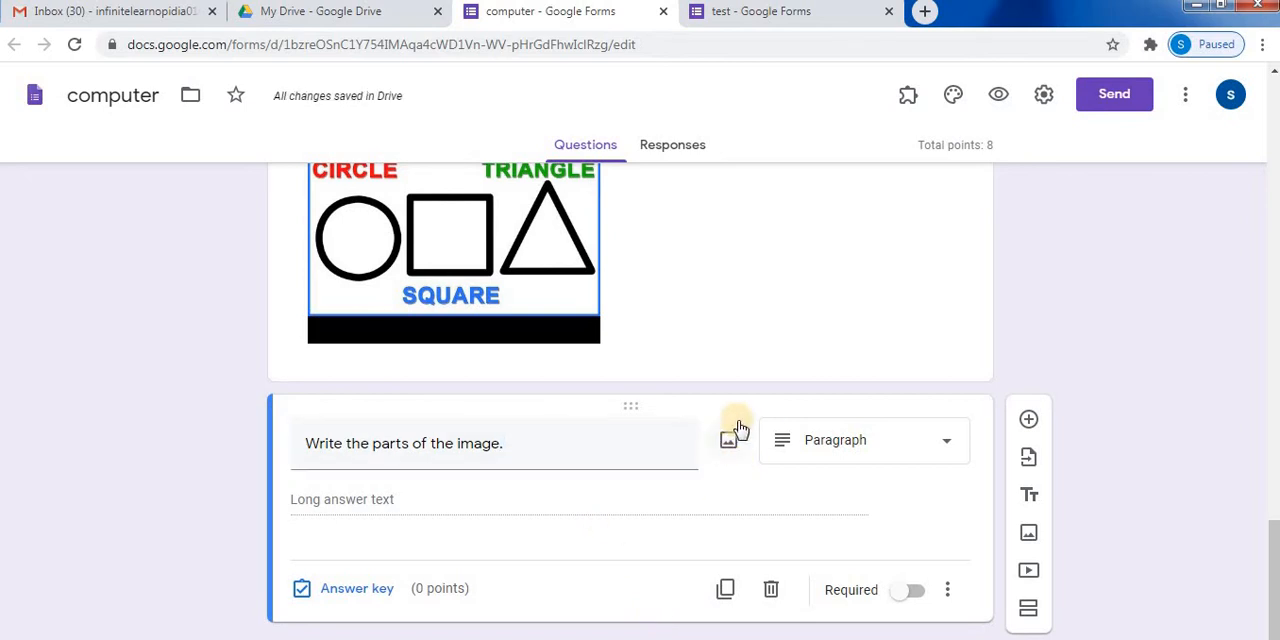
pyautogui.moveTo(762, 456)
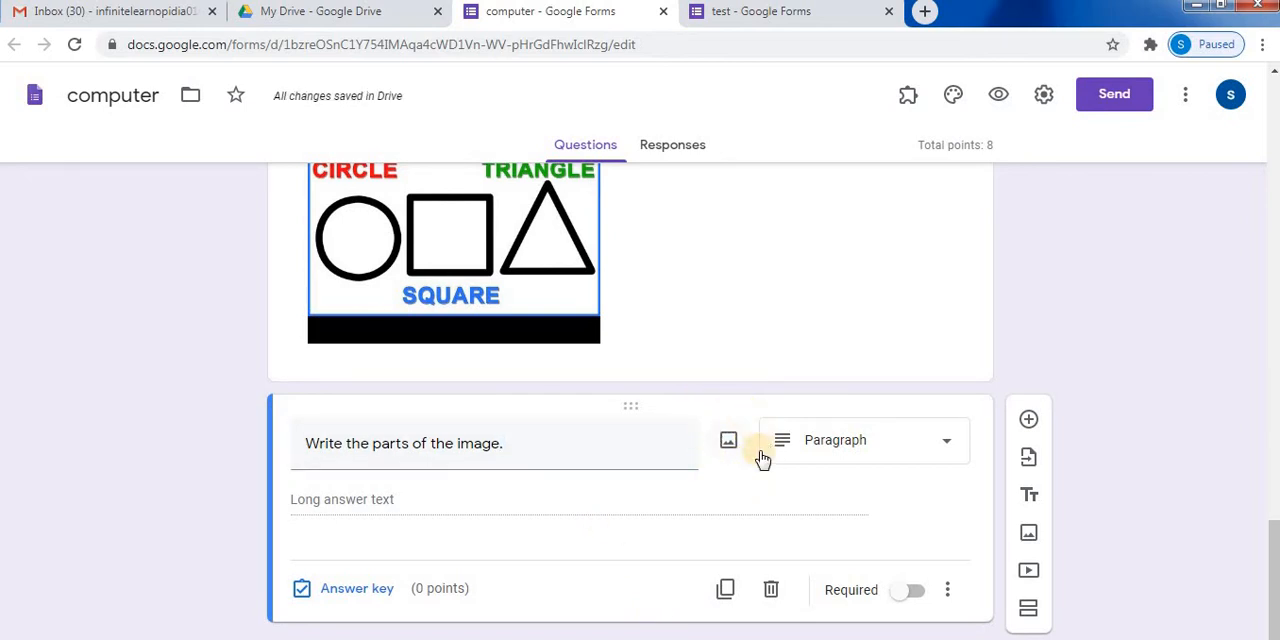
# Step: Start adding an image to the question, settling on Upload and browsing for a file
pyautogui.click(728, 440)
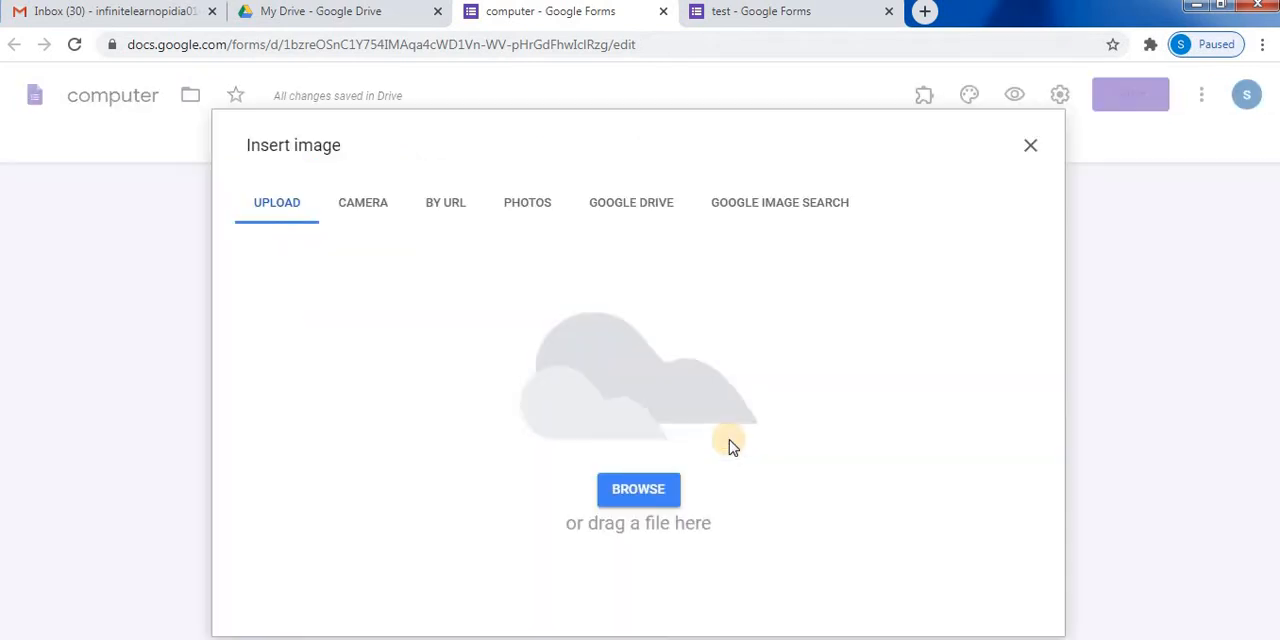
pyautogui.moveTo(712, 258)
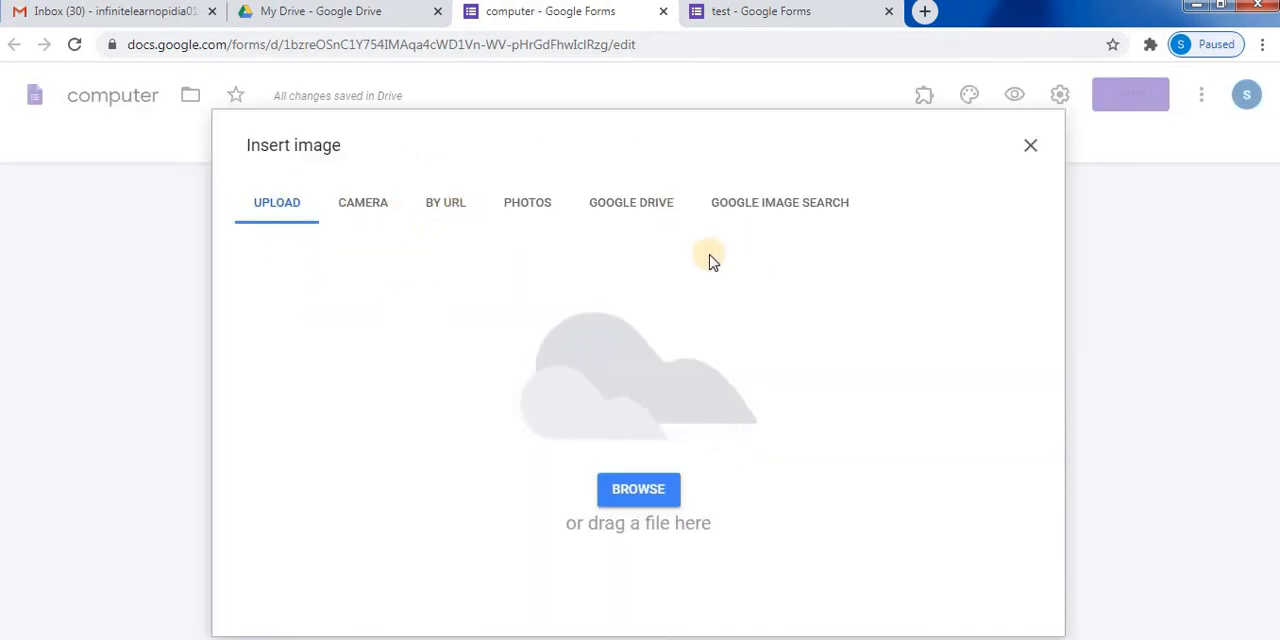
pyautogui.click(362, 202)
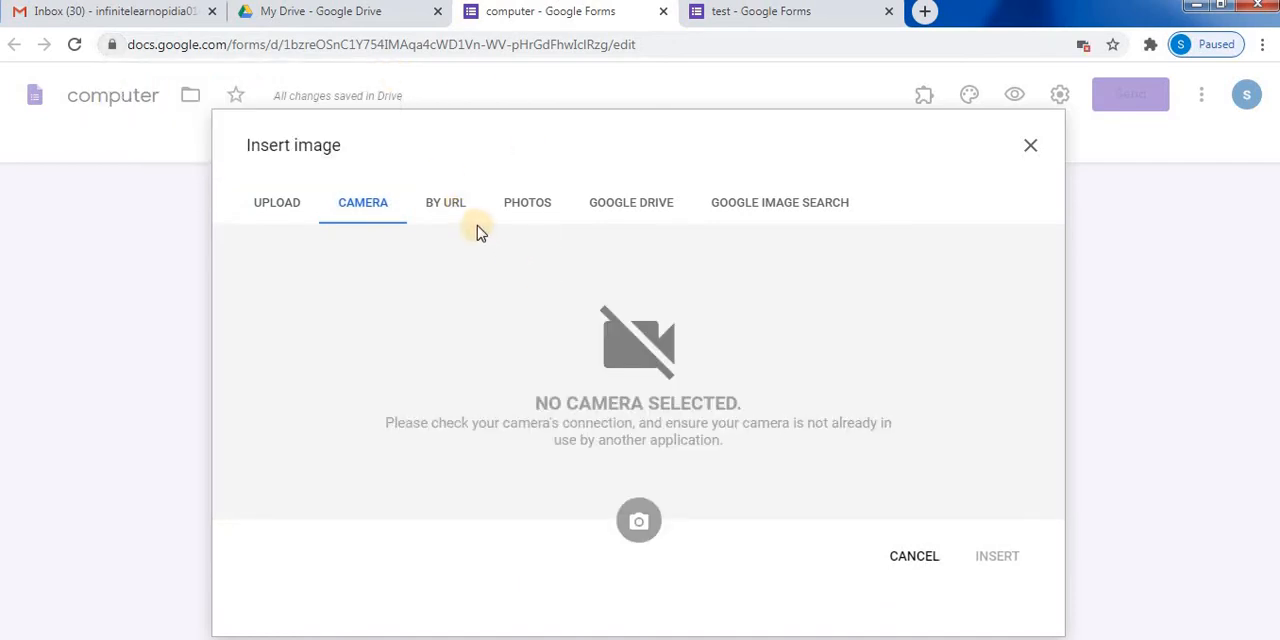
pyautogui.moveTo(796, 224)
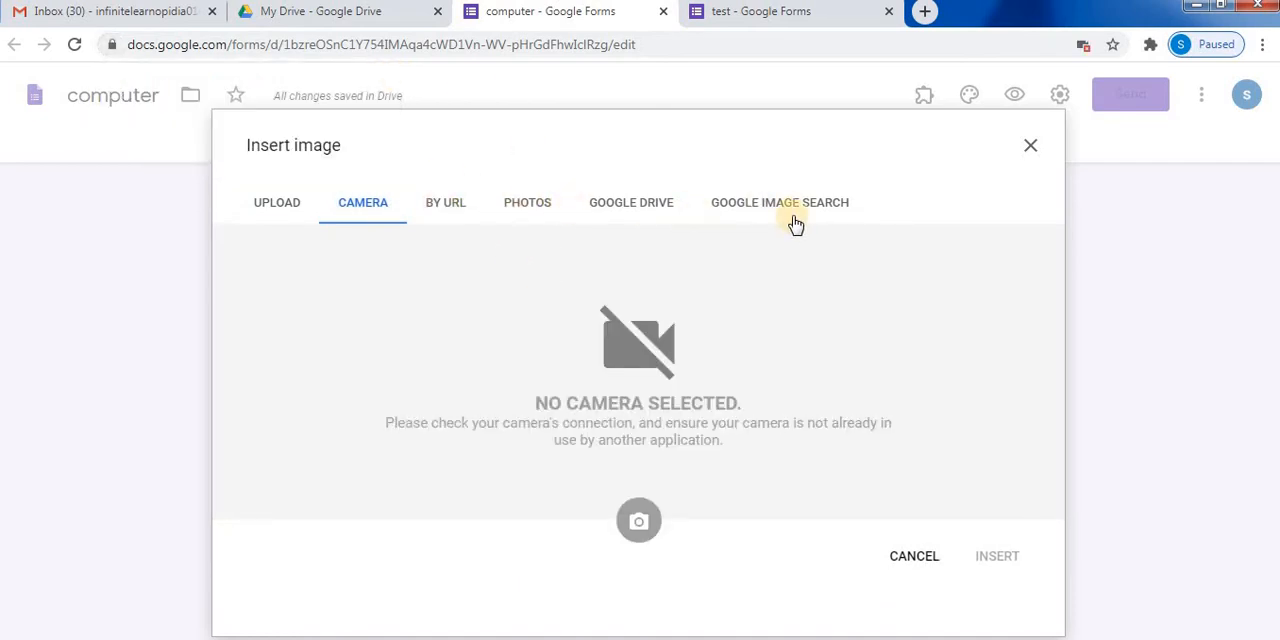
pyautogui.click(780, 202)
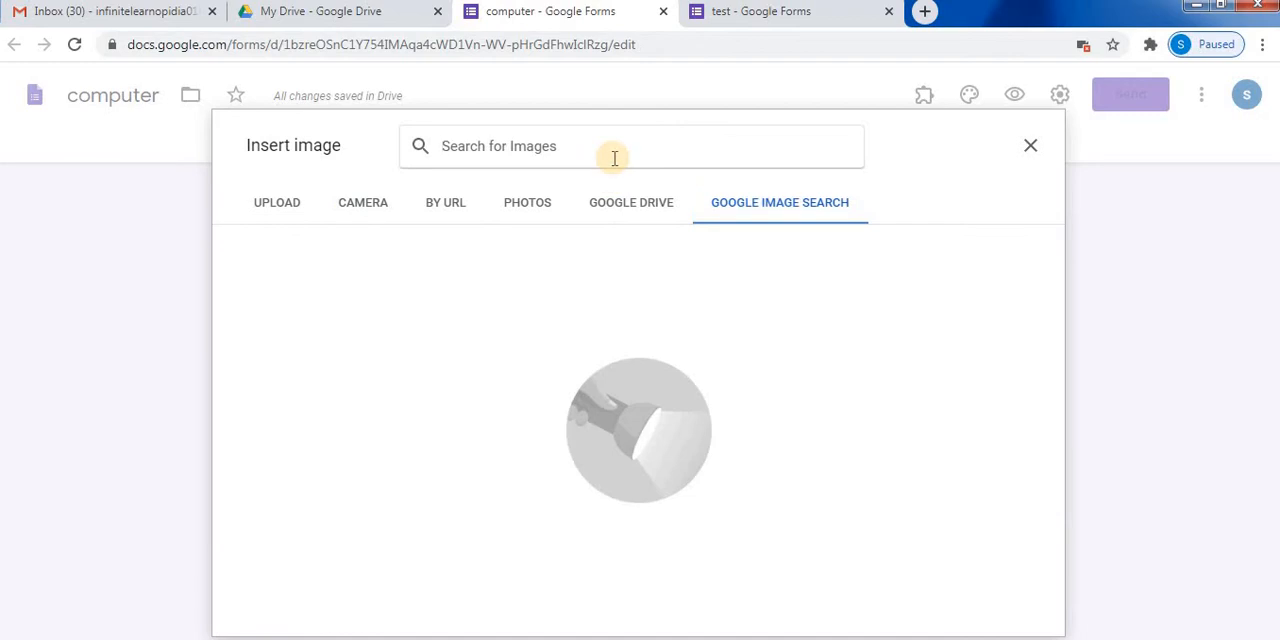
pyautogui.click(276, 202)
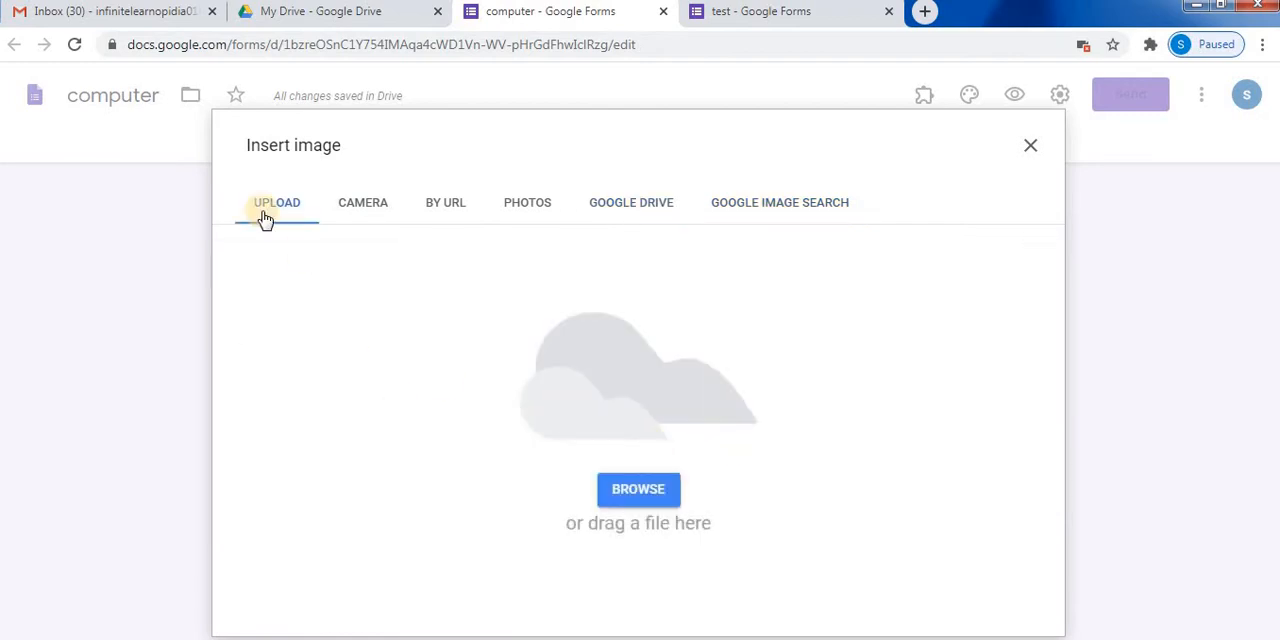
pyautogui.click(638, 488)
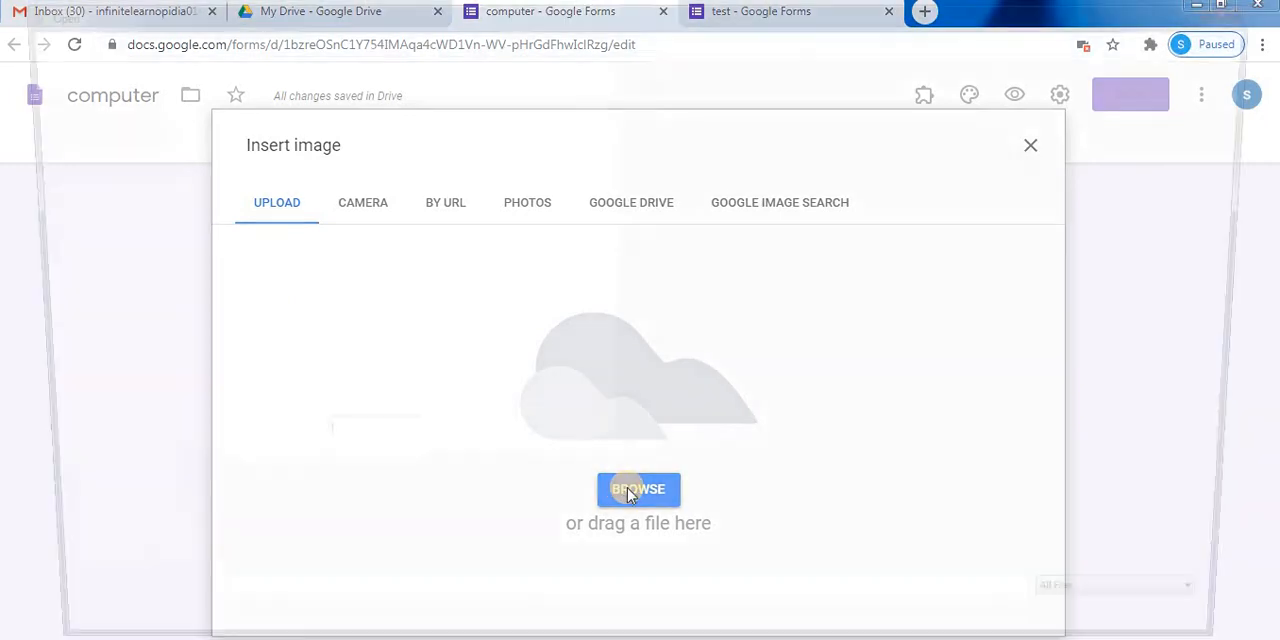
# Step: Choose the digestive system picture file to upload into the question
pyautogui.click(638, 488)
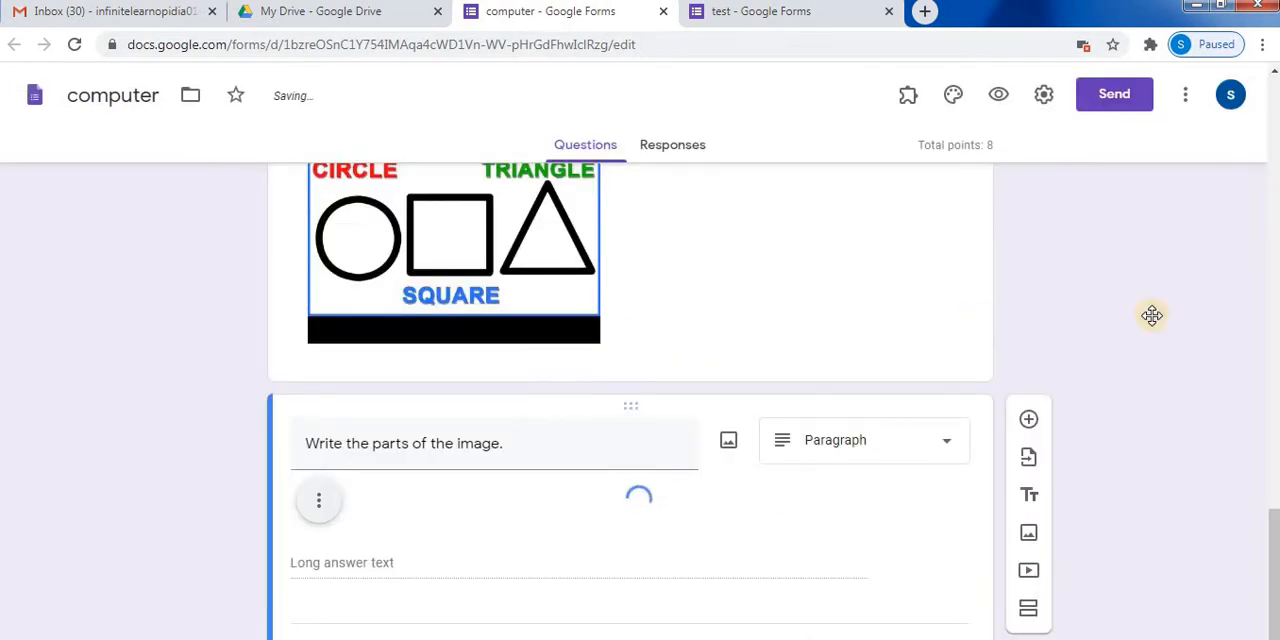
# Step: Slightly enlarge the inserted digestive system image via its corner handle
pyautogui.scroll(-3)
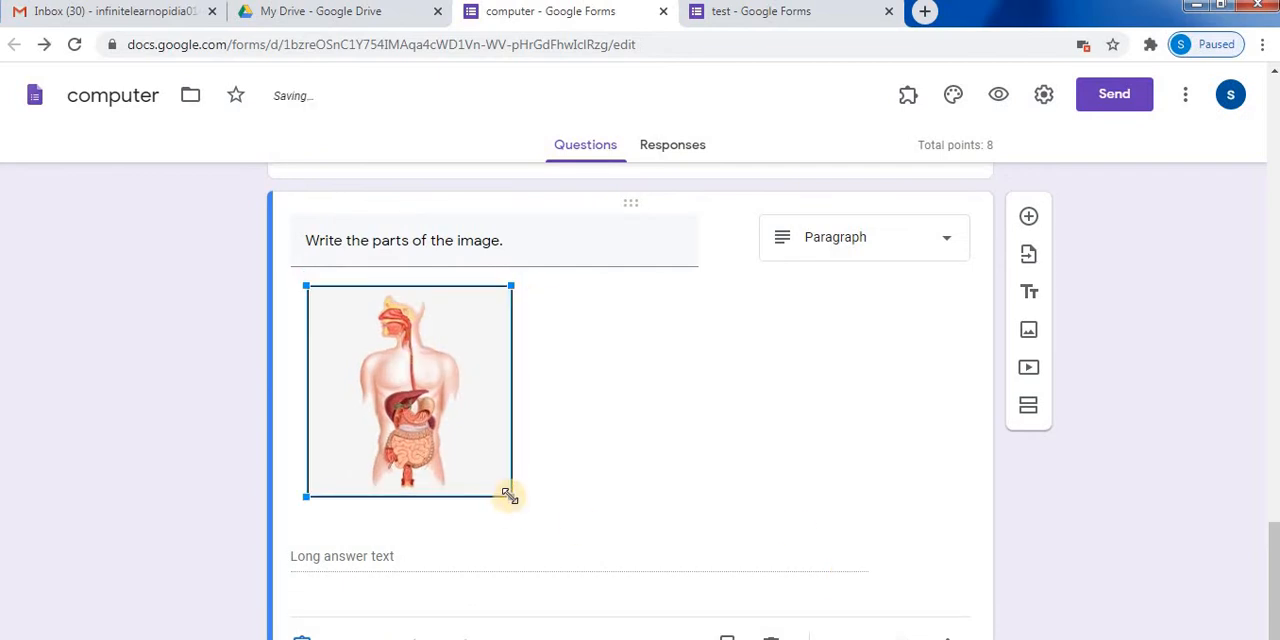
pyautogui.moveTo(510, 496); pyautogui.dragTo(532, 530)
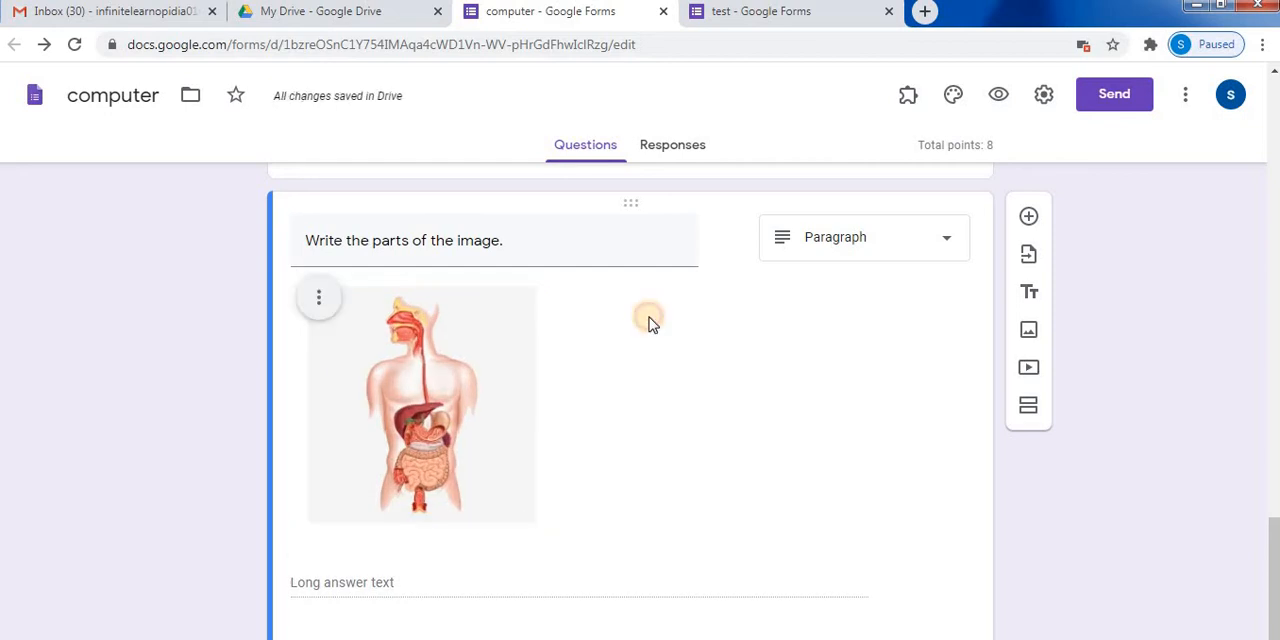
pyautogui.moveTo(318, 296)
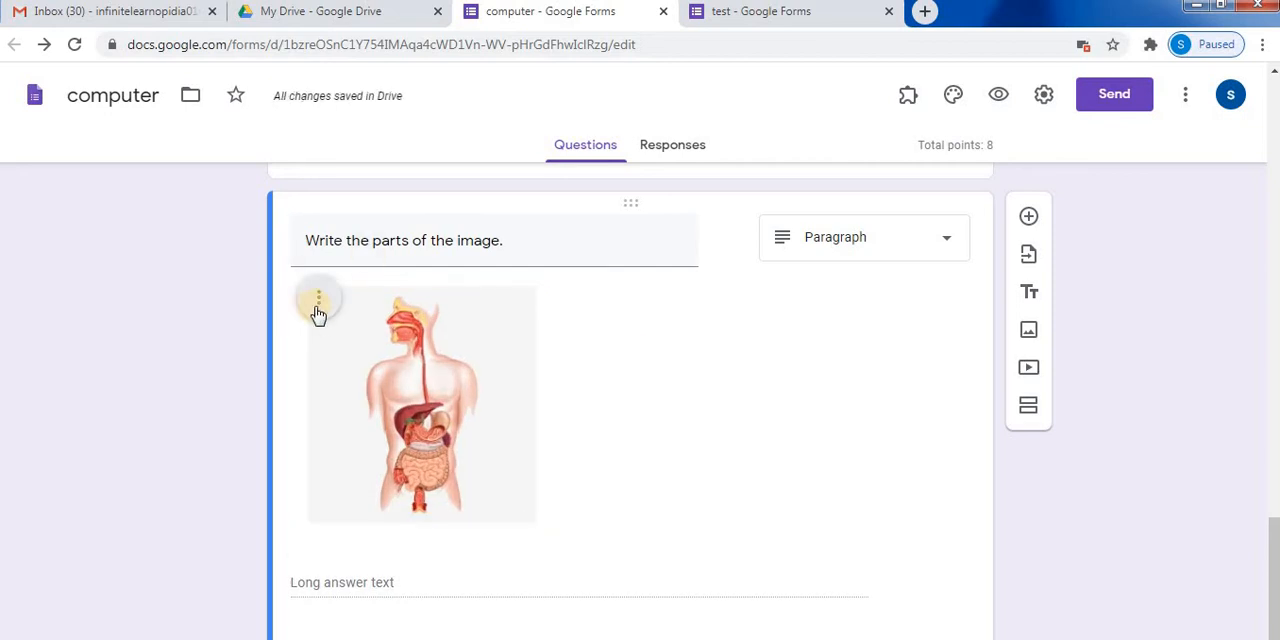
# Step: Centre the digestive system image under the question and begin replacing it
pyautogui.click(318, 300)
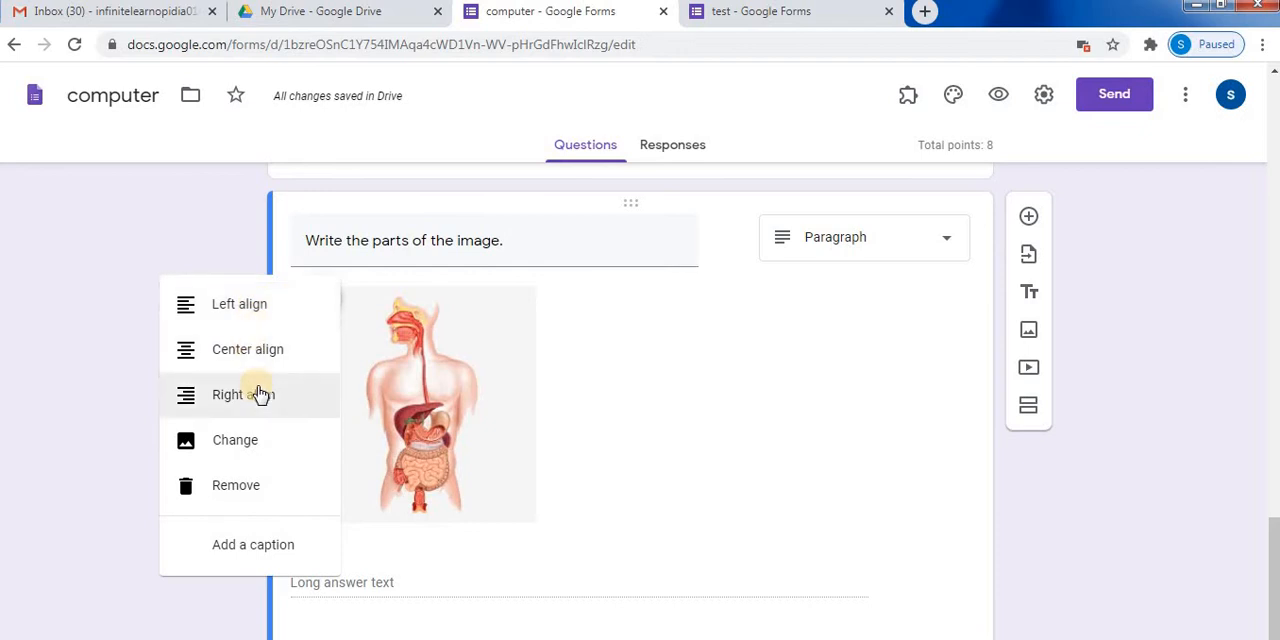
pyautogui.moveTo(240, 304)
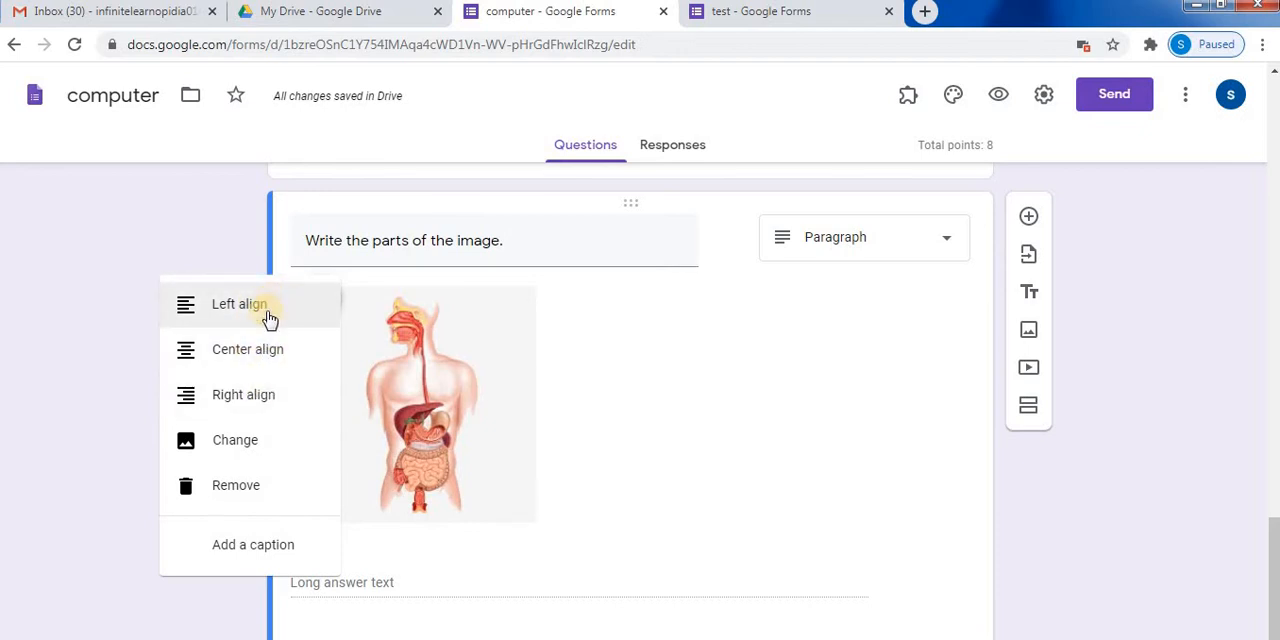
pyautogui.moveTo(248, 348)
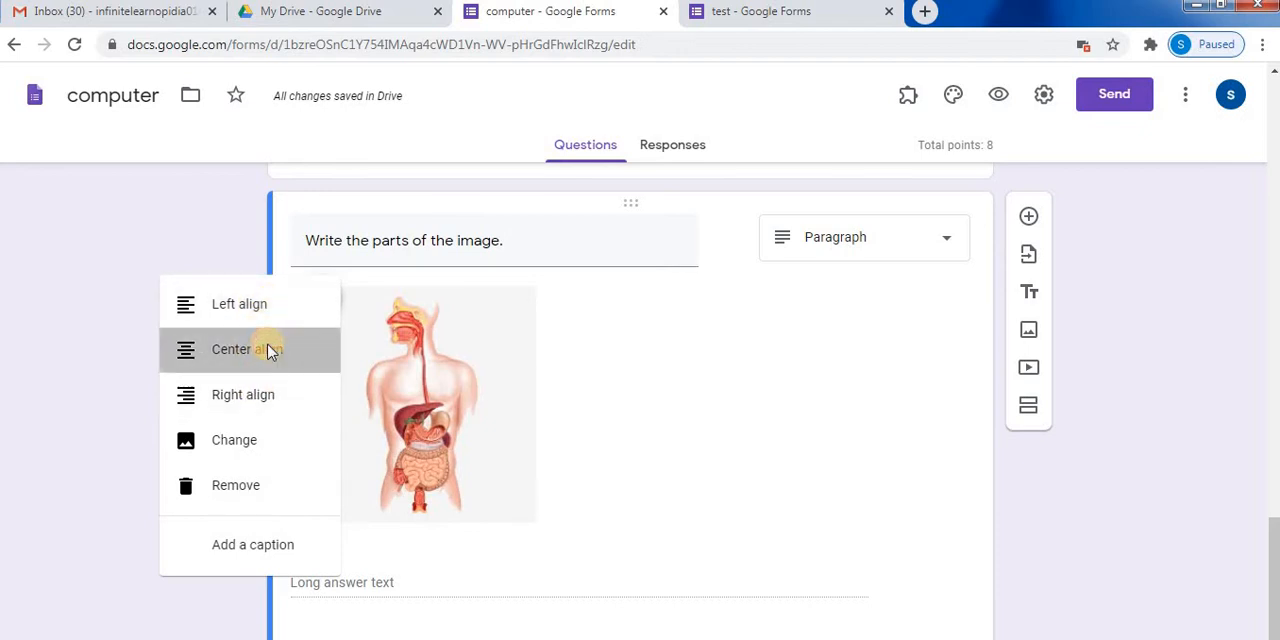
pyautogui.click(232, 348)
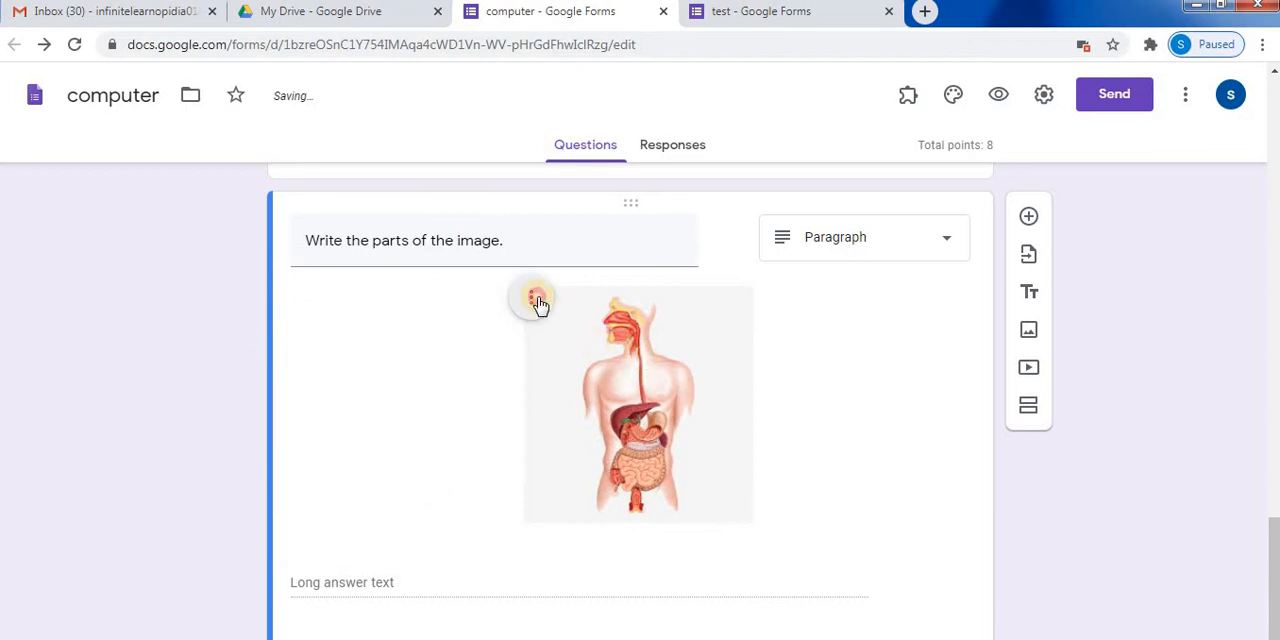
pyautogui.click(536, 300)
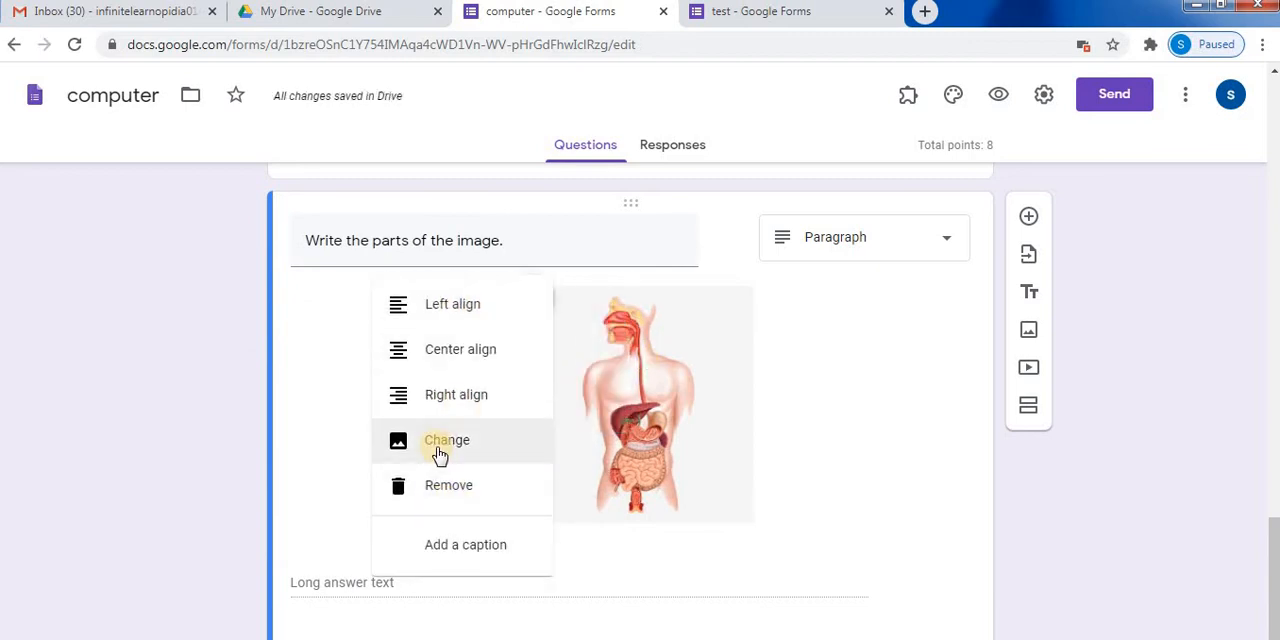
pyautogui.moveTo(448, 444)
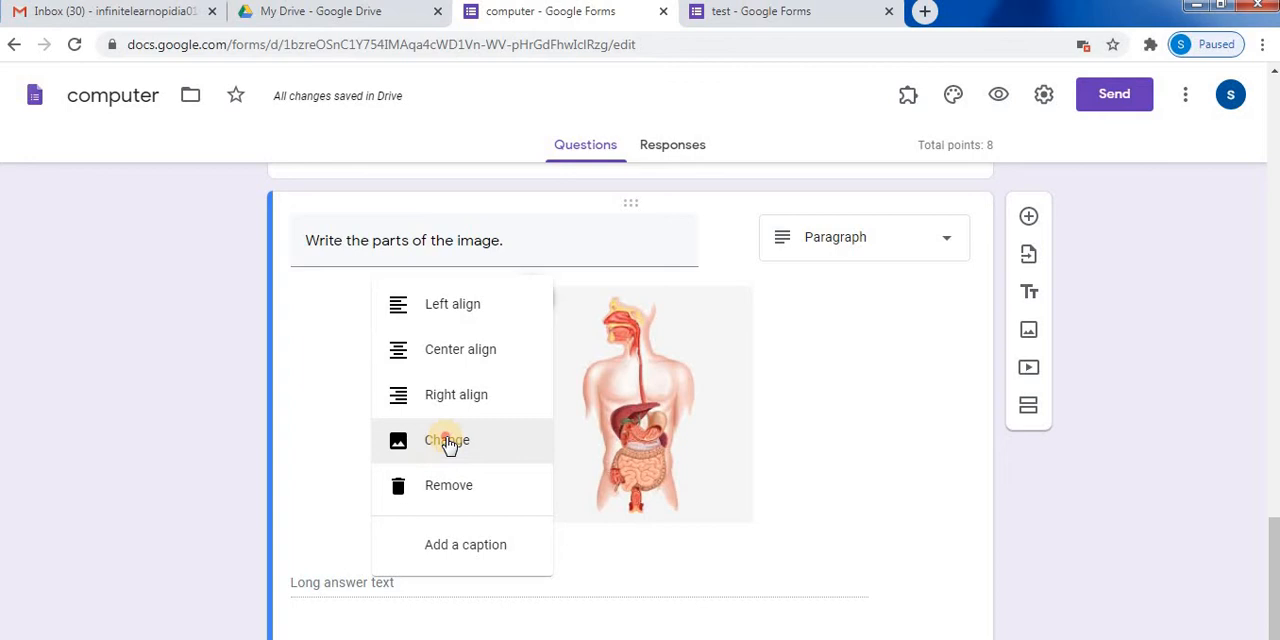
pyautogui.click(446, 440)
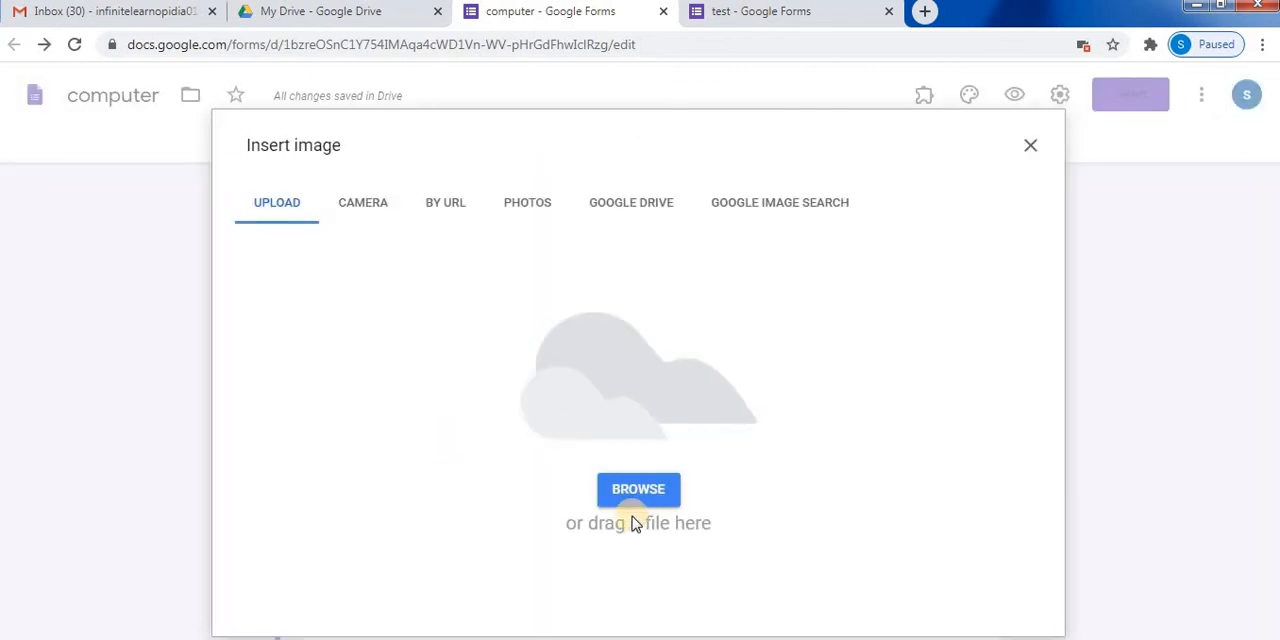
pyautogui.moveTo(638, 490)
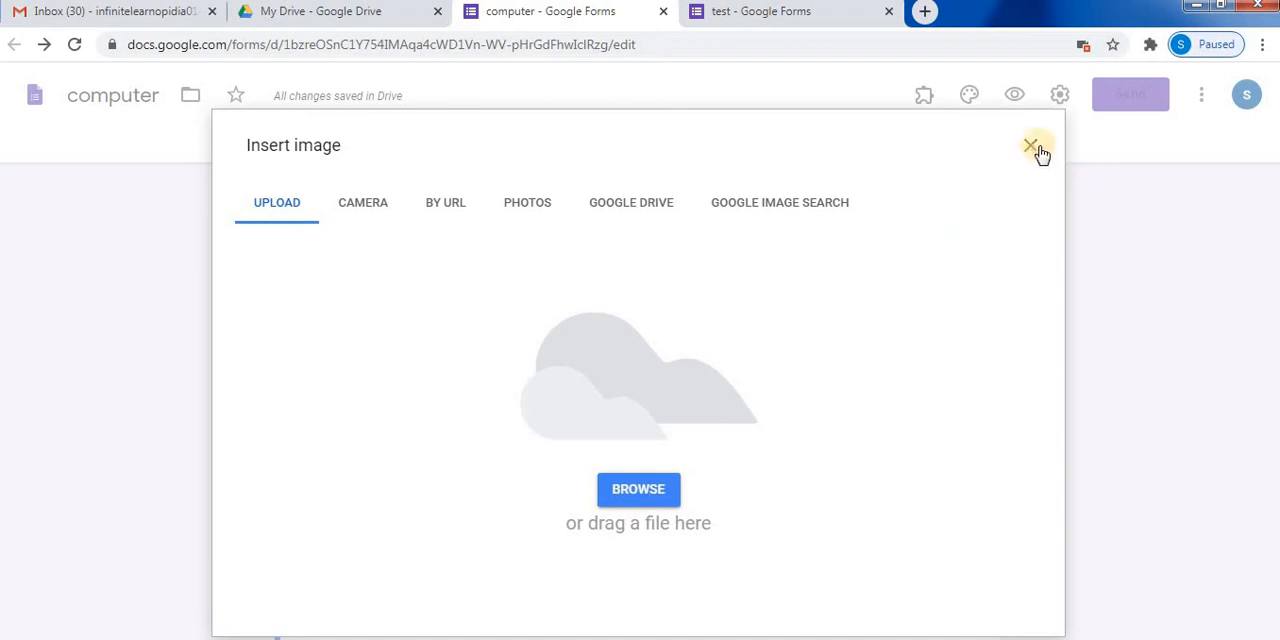
# Step: Keep the image and give it the caption "Parts of the body"
pyautogui.click(1032, 146)
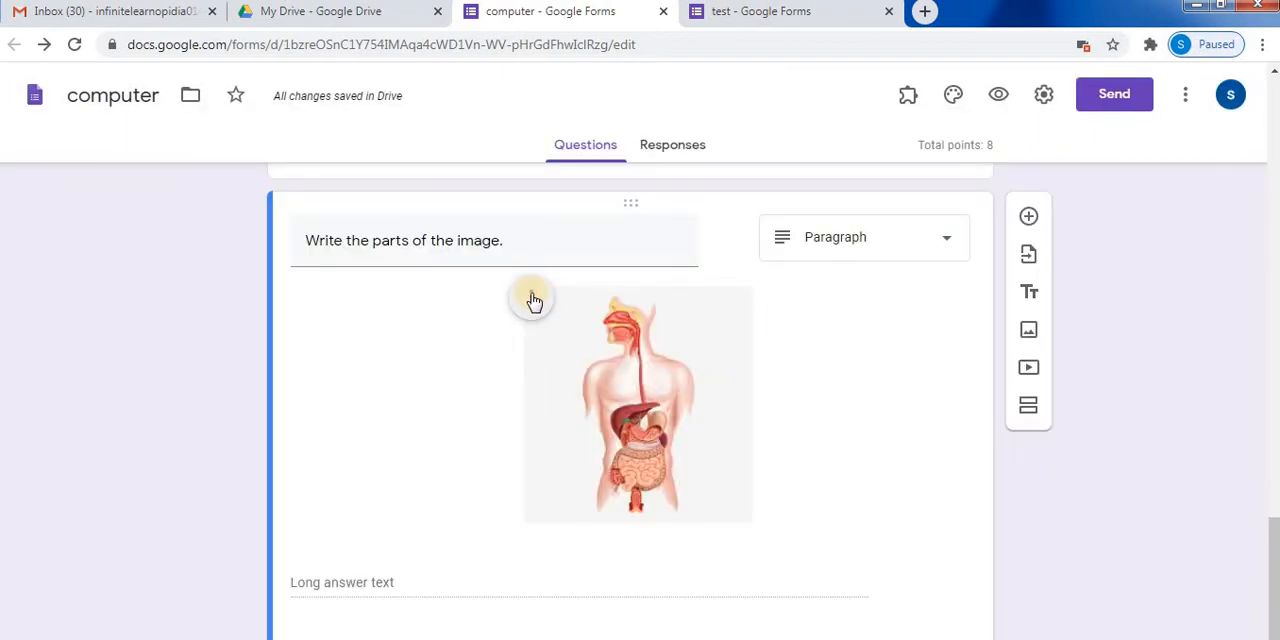
pyautogui.click(532, 300)
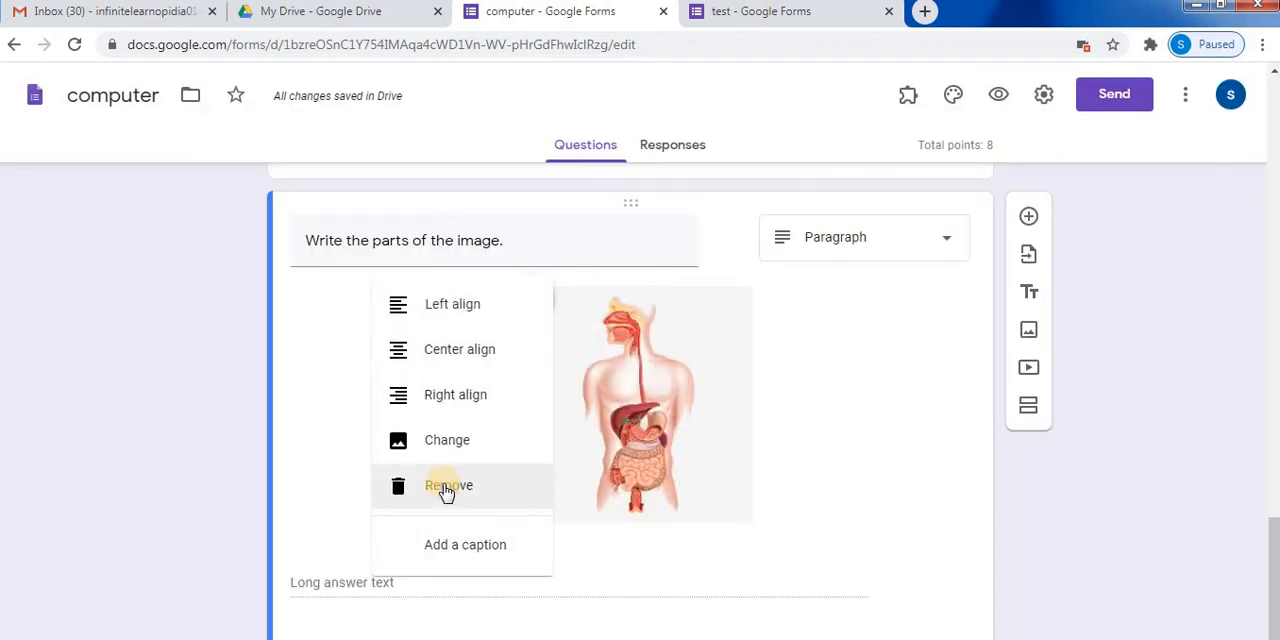
pyautogui.moveTo(444, 552)
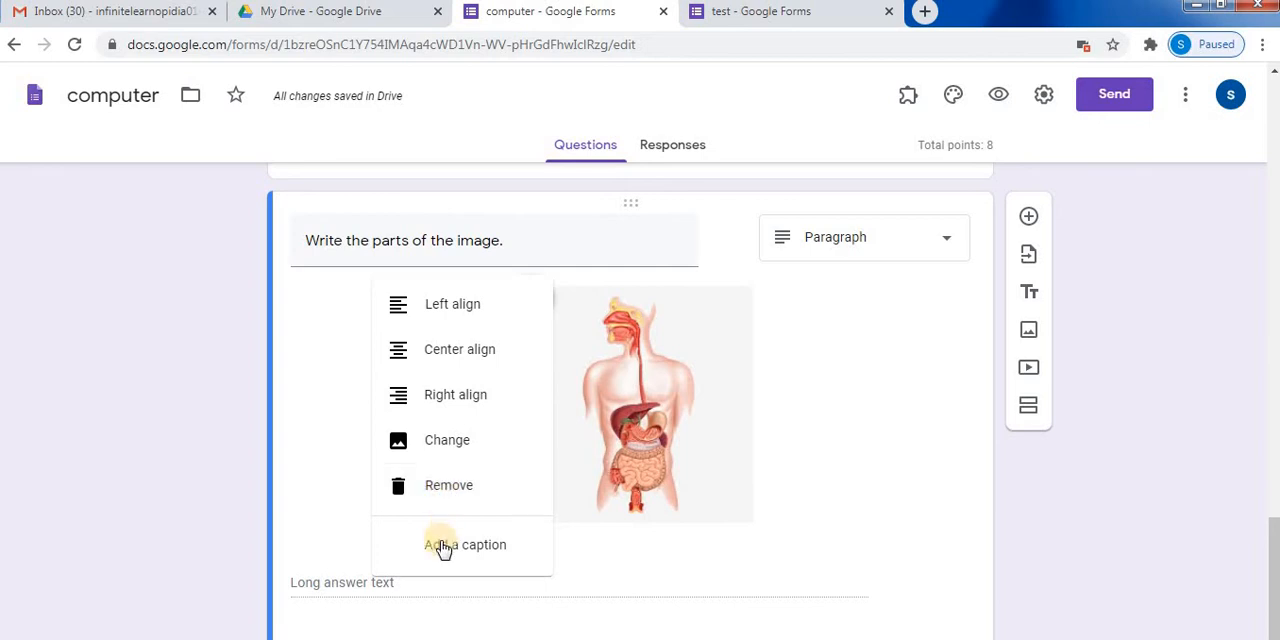
pyautogui.click(464, 544)
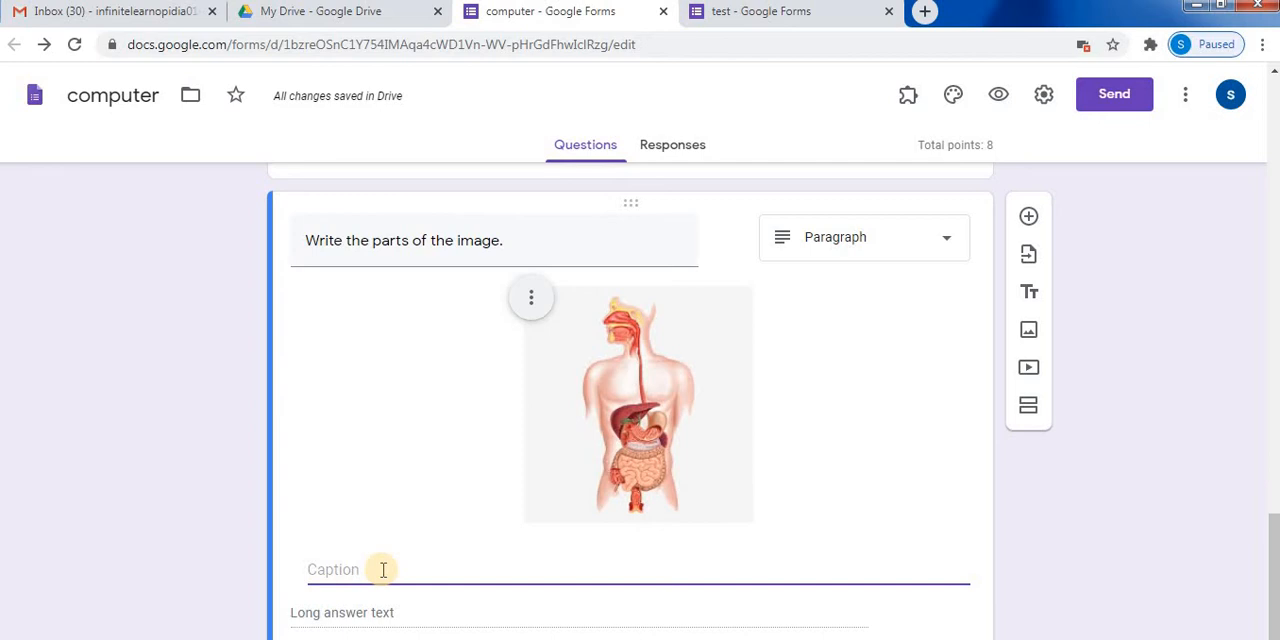
pyautogui.write('Parts of the body')
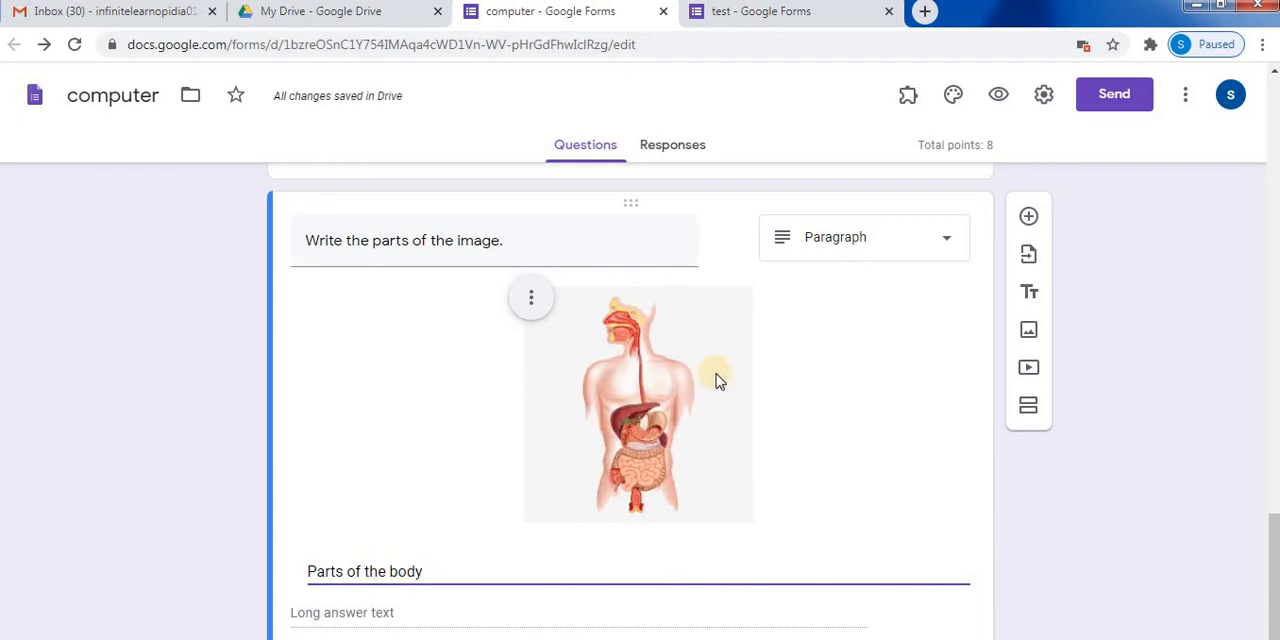
# Step: Make the question a required short answer worth 5 points with the extended caption
pyautogui.click(864, 236)
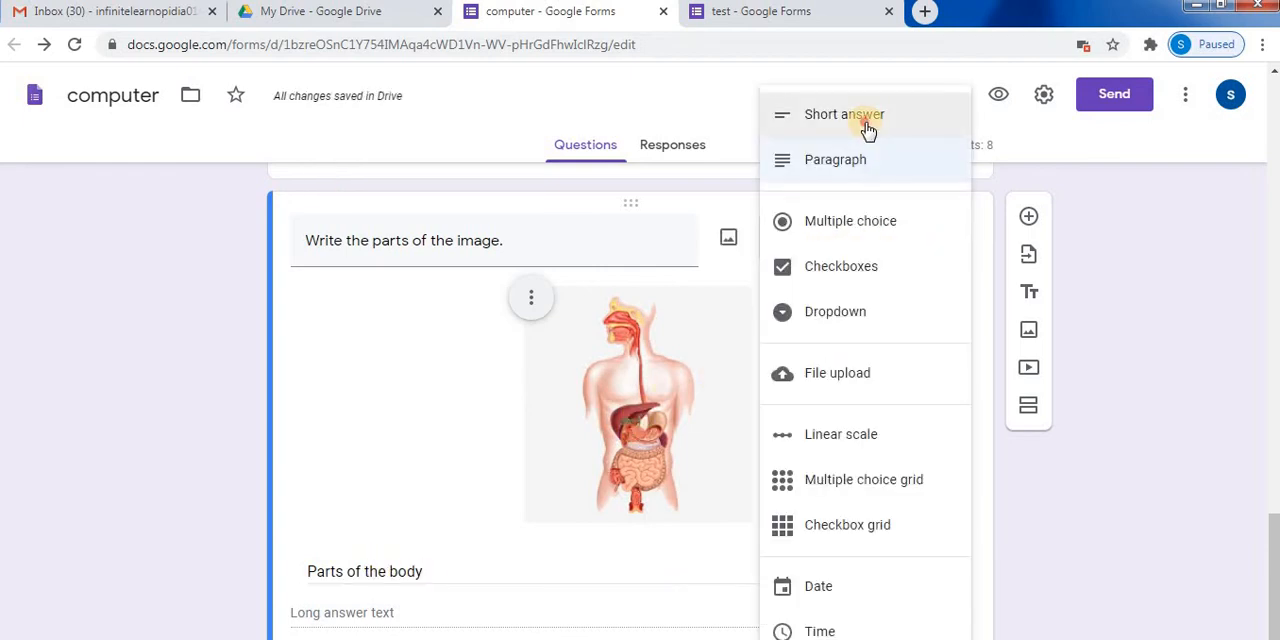
pyautogui.click(844, 114)
pyautogui.write('4')
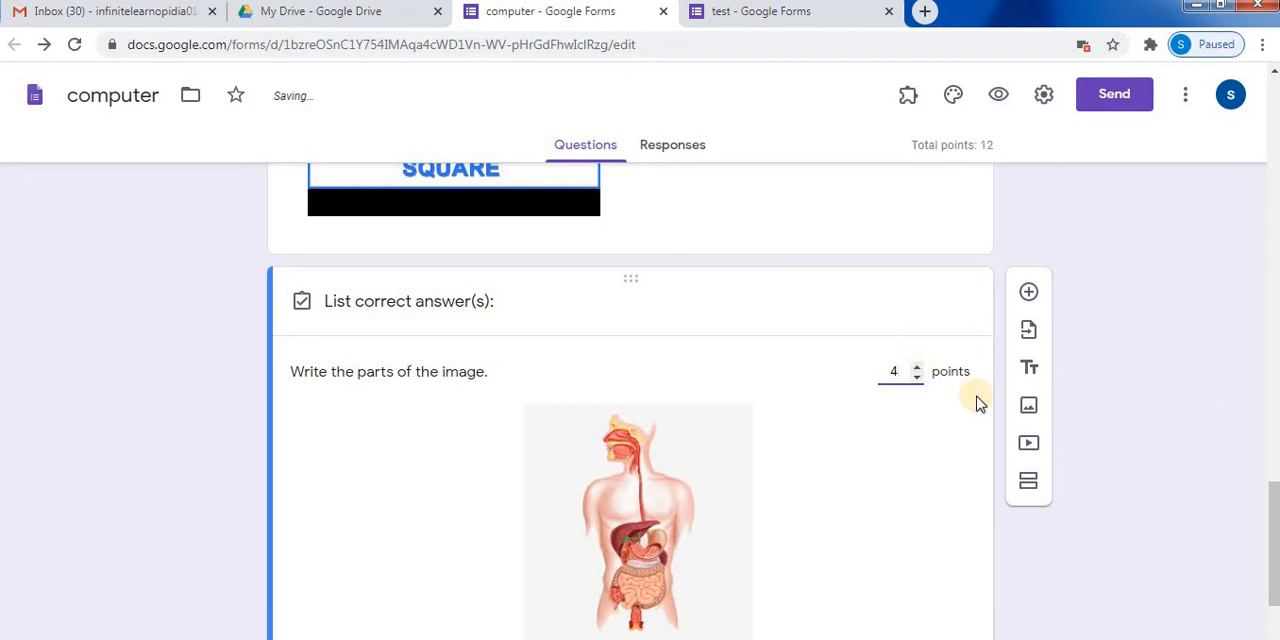
pyautogui.click(916, 366)
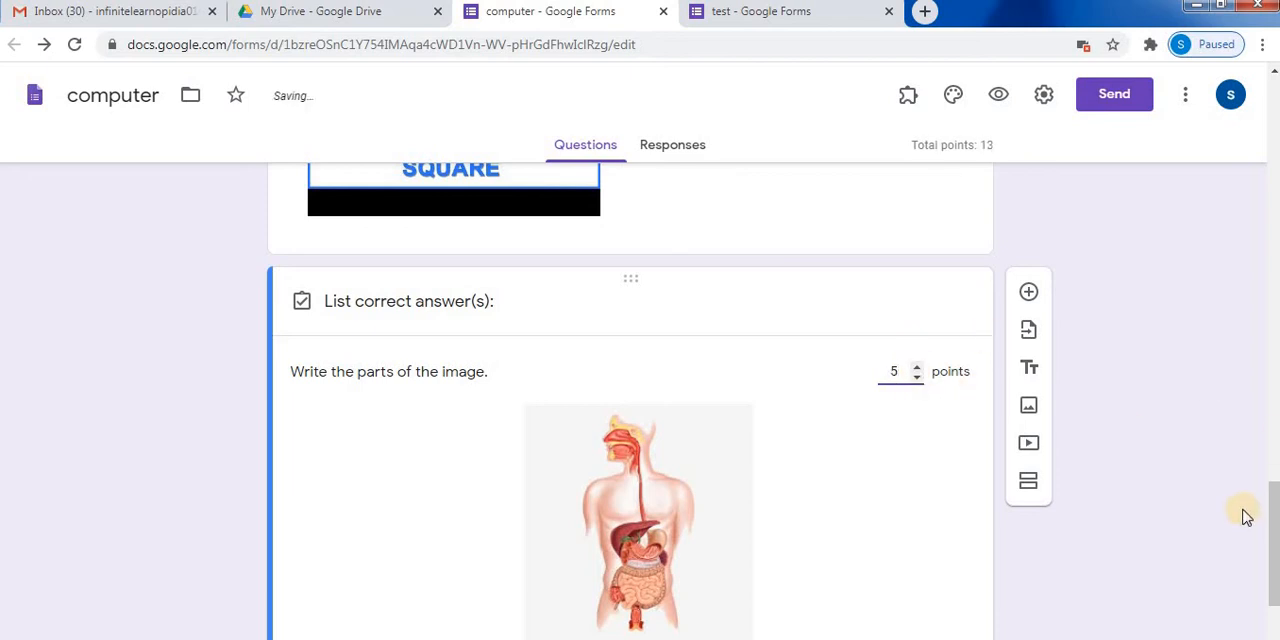
pyautogui.scroll(-3)
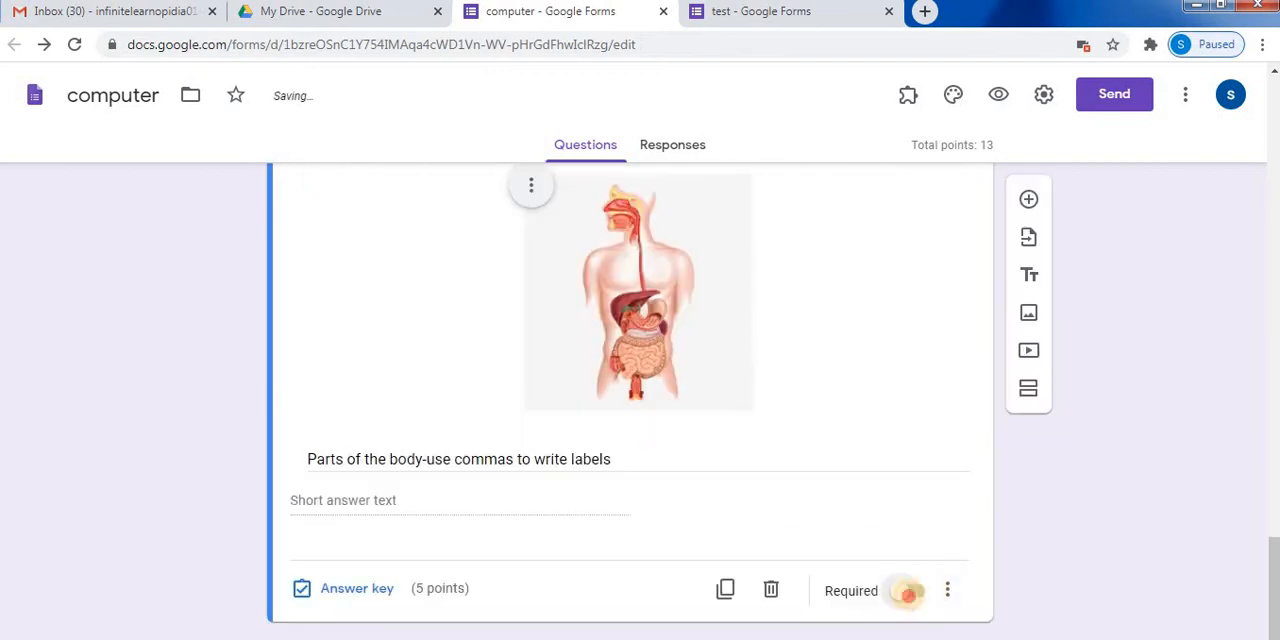
pyautogui.click(912, 590)
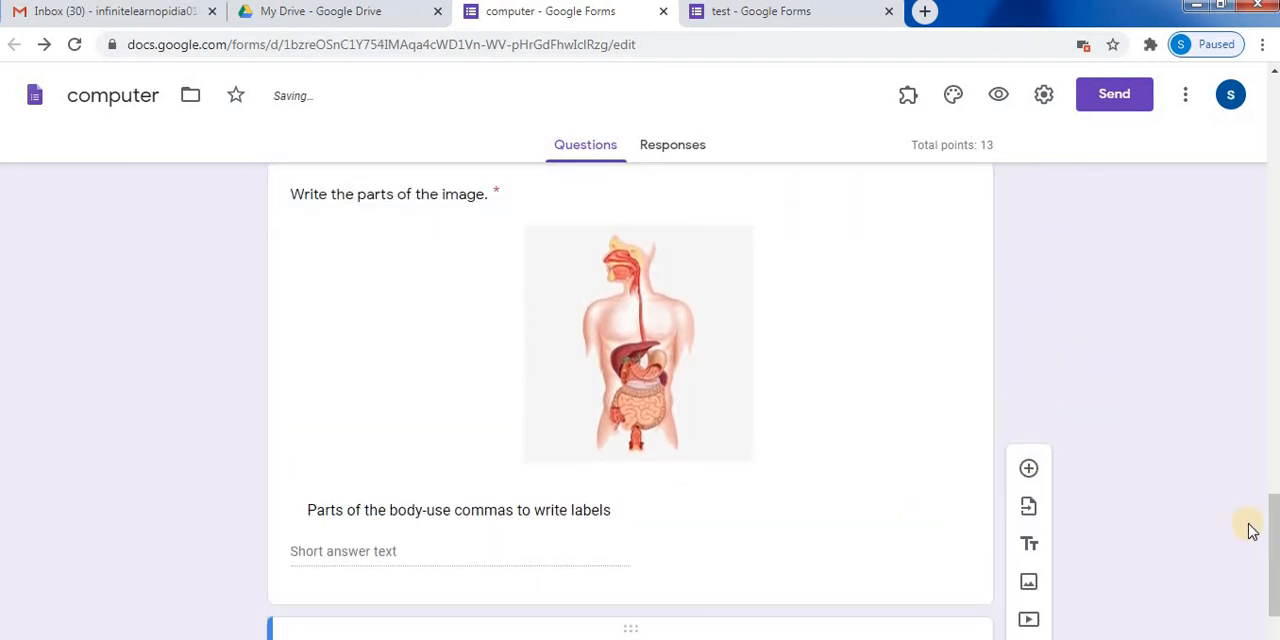
# Step: Add a blank multiple-choice question and a standalone image item with the digestive system picture
pyautogui.click(1028, 468)
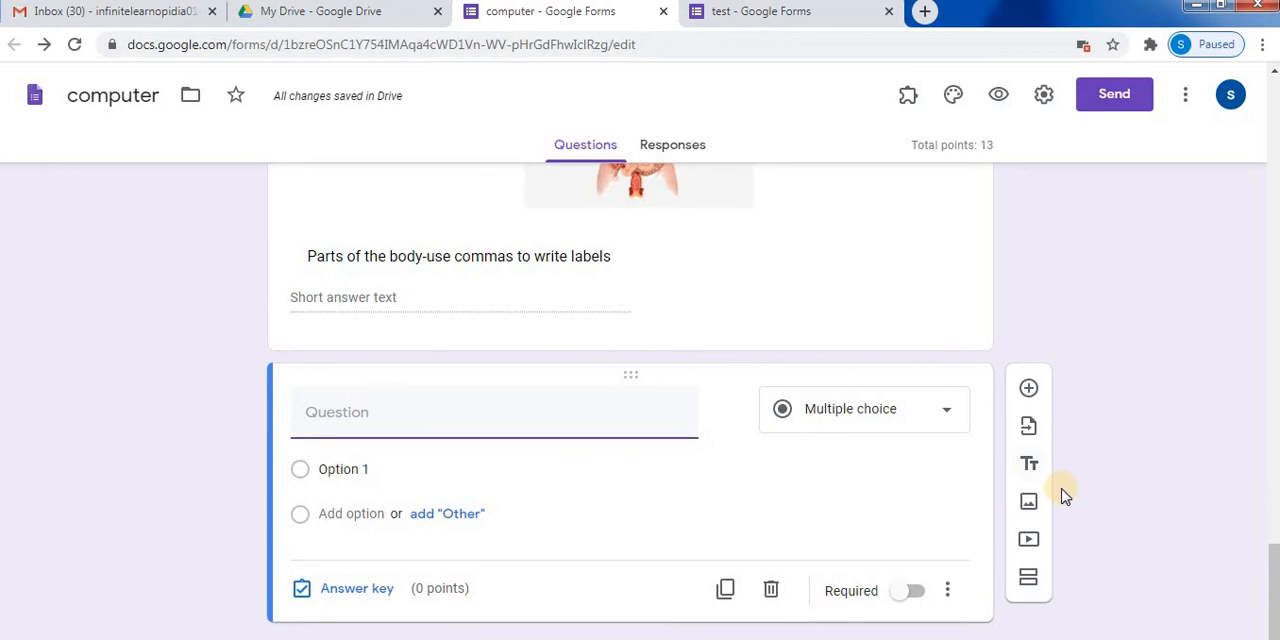
pyautogui.moveTo(1028, 540)
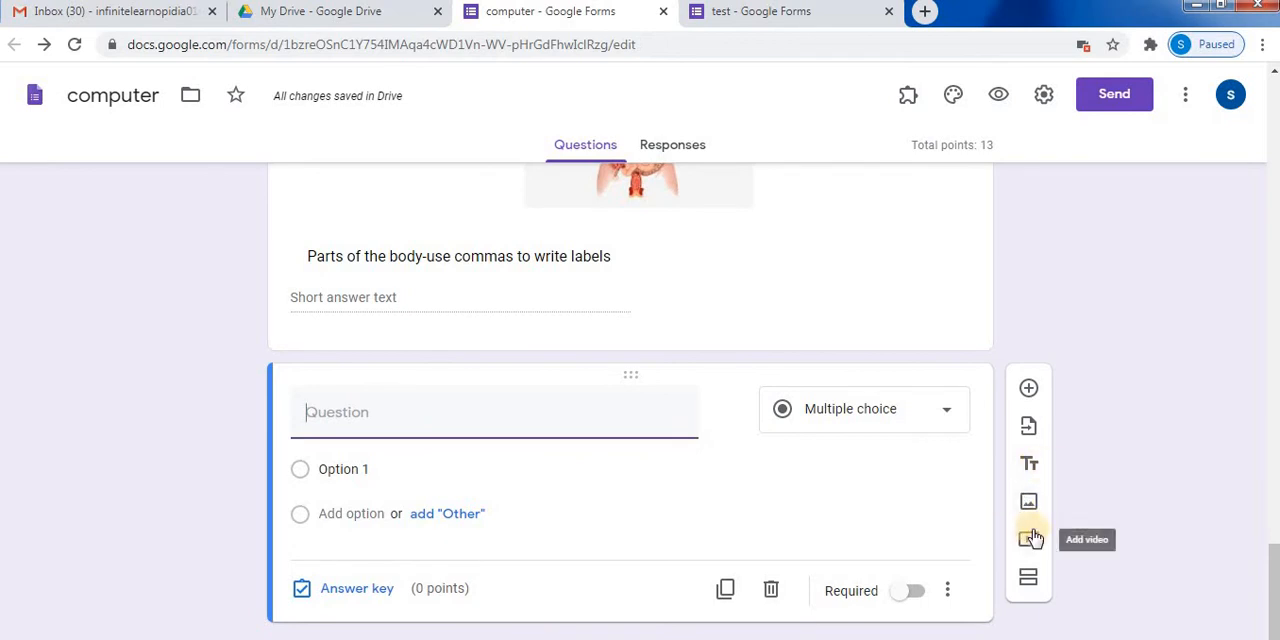
pyautogui.moveTo(1028, 502)
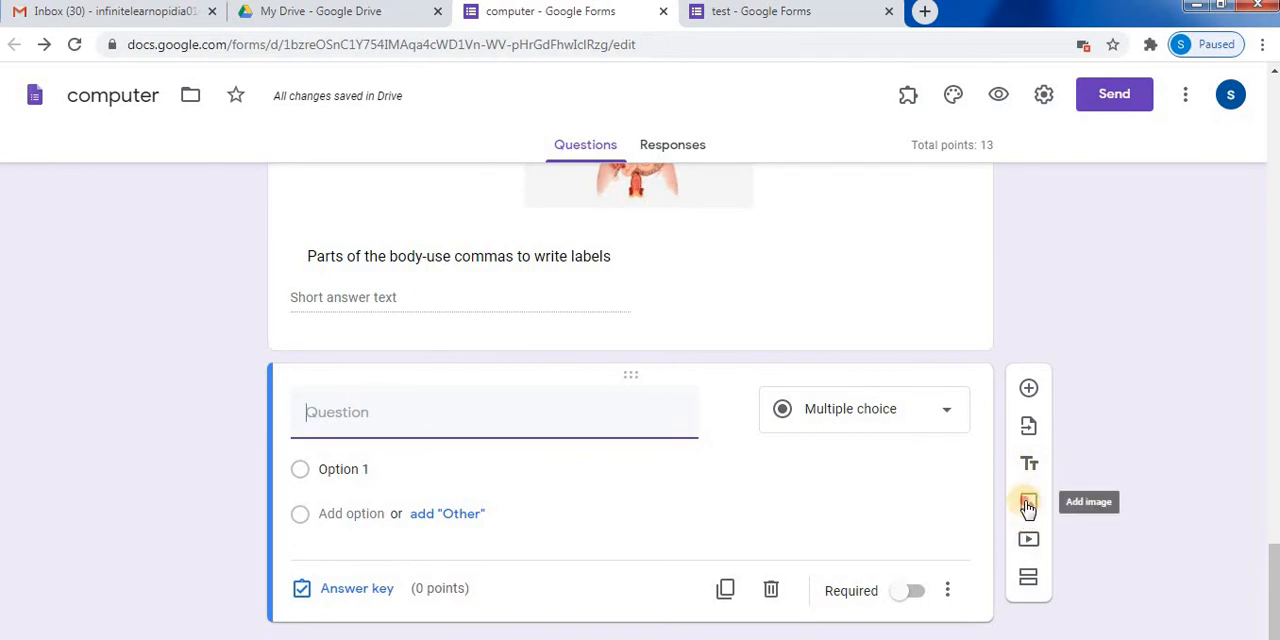
pyautogui.click(1028, 502)
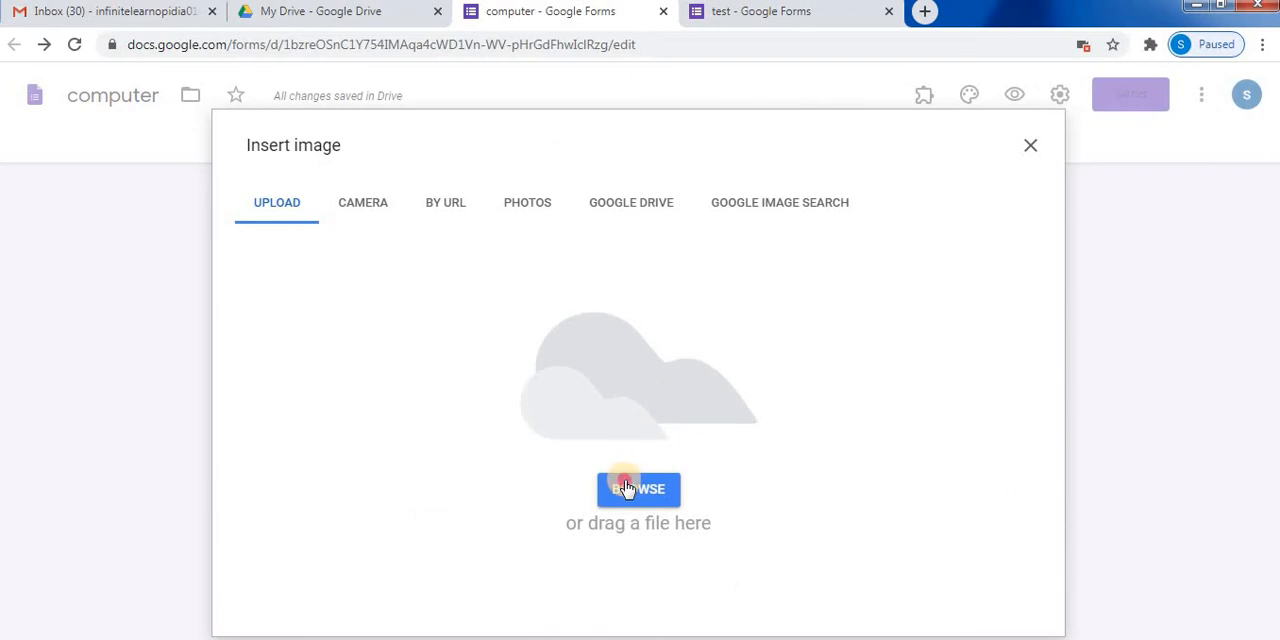
pyautogui.click(638, 488)
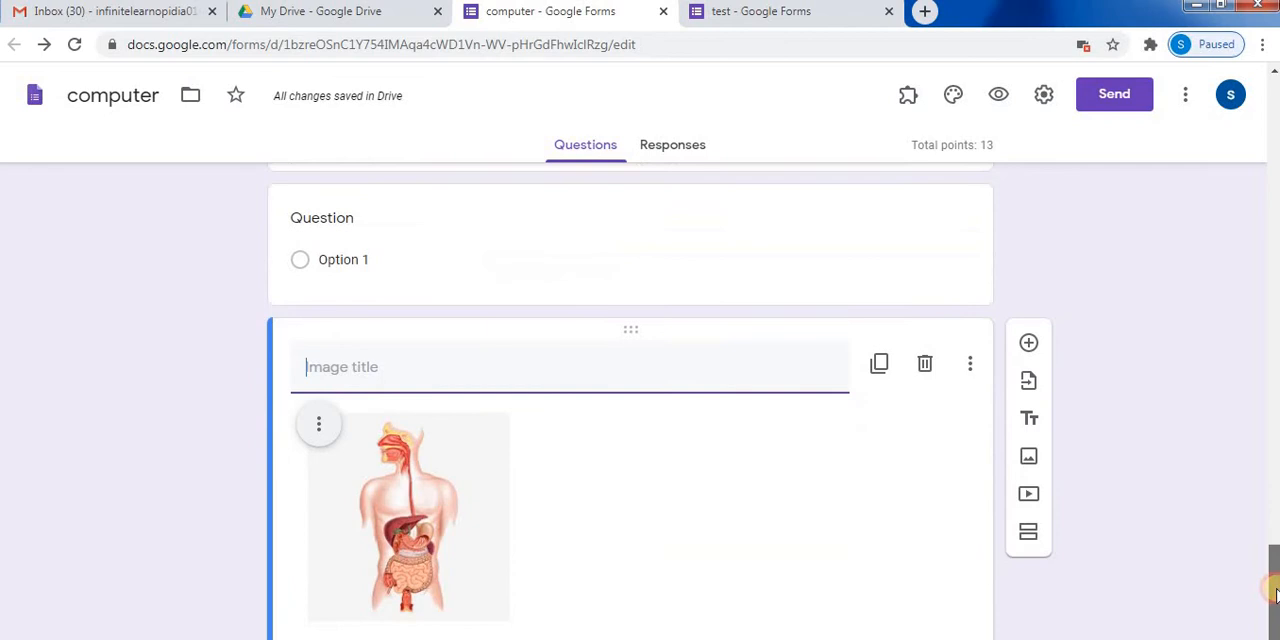
pyautogui.click(318, 424)
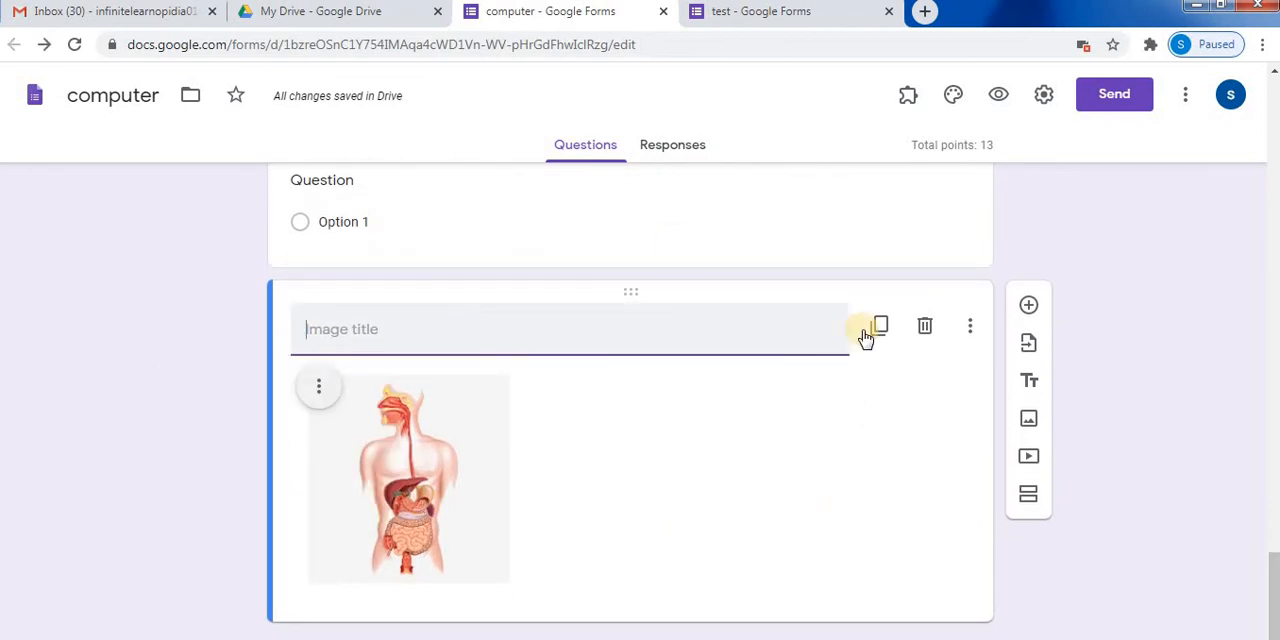
pyautogui.scroll(-3)
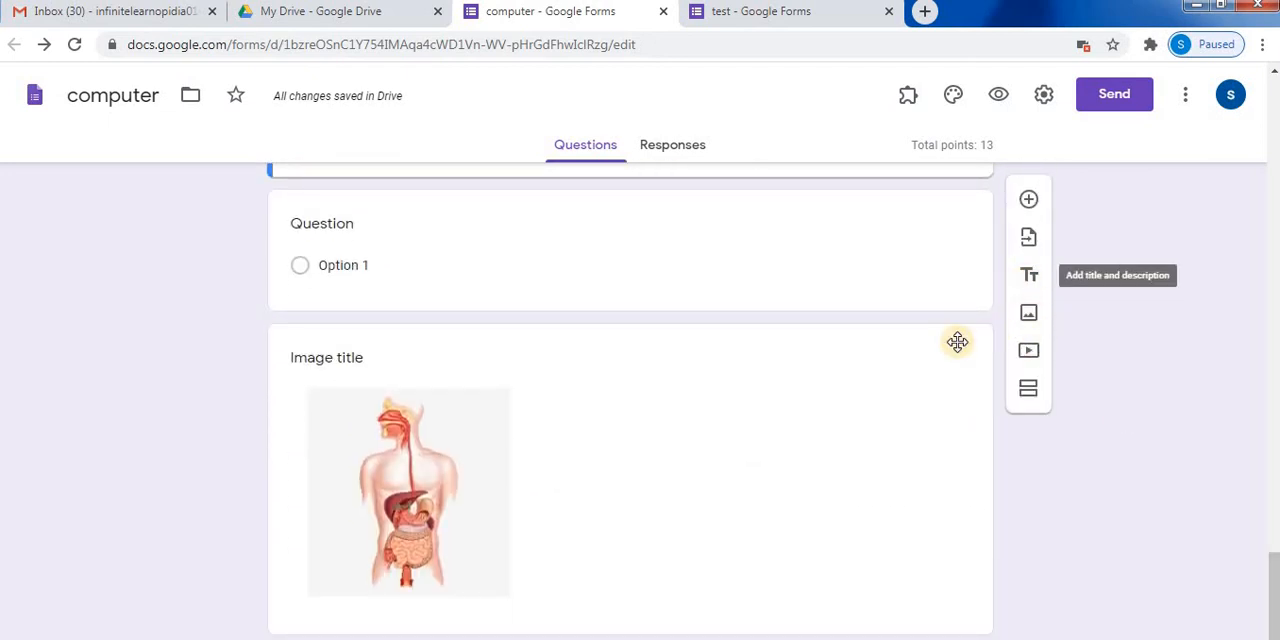
# Step: Switch to the "test" form and bring its India map question into view
pyautogui.click(770, 12)
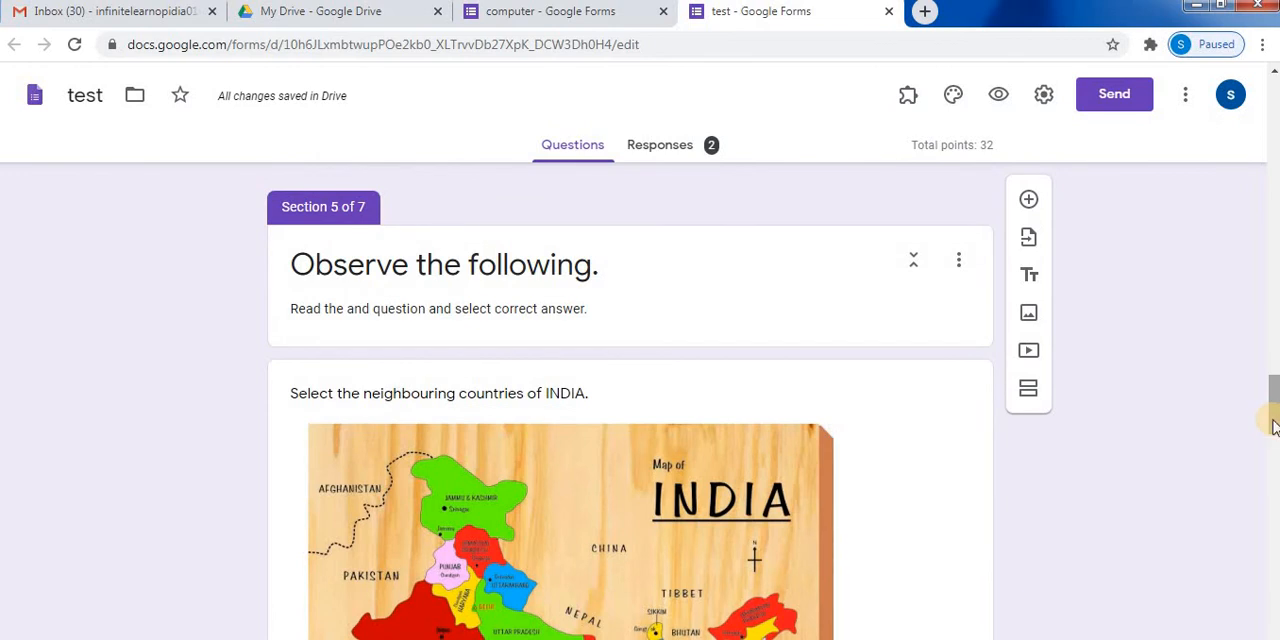
pyautogui.scroll(-3)
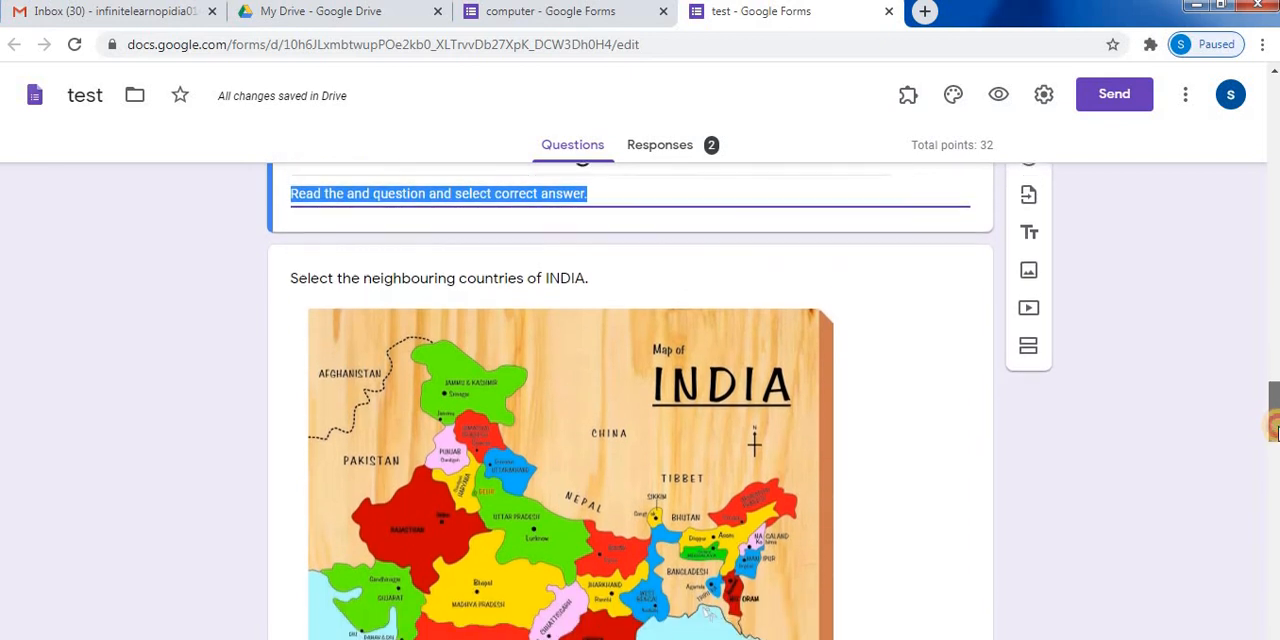
pyautogui.scroll(-3)
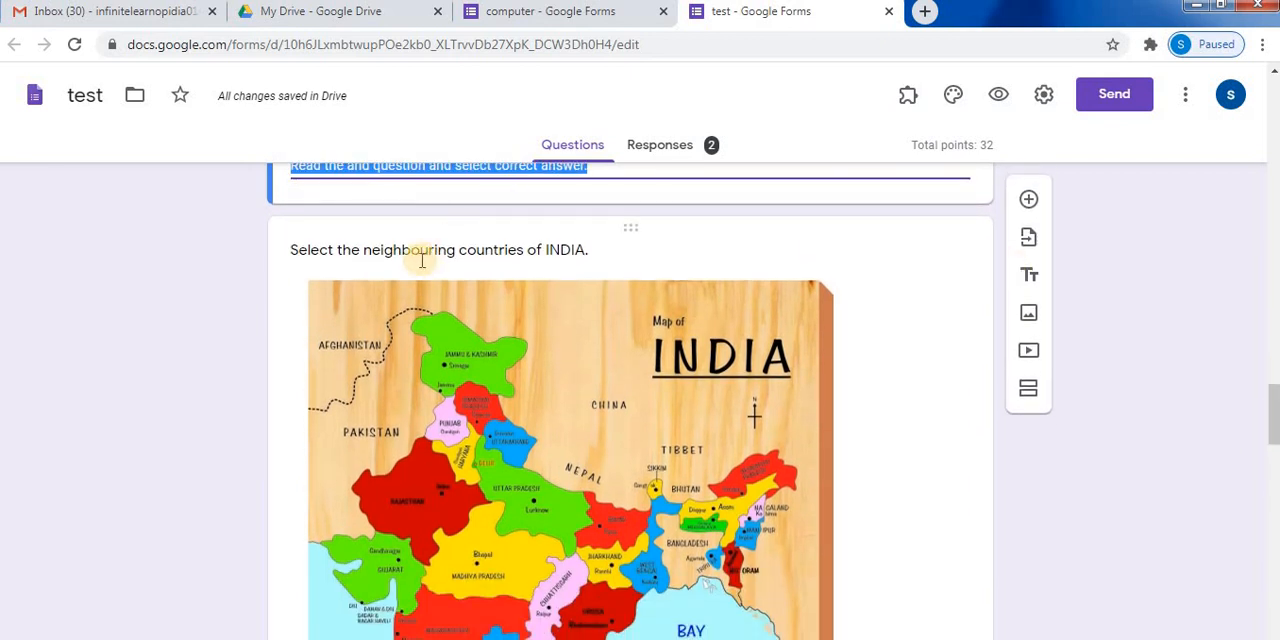
pyautogui.moveTo(604, 344)
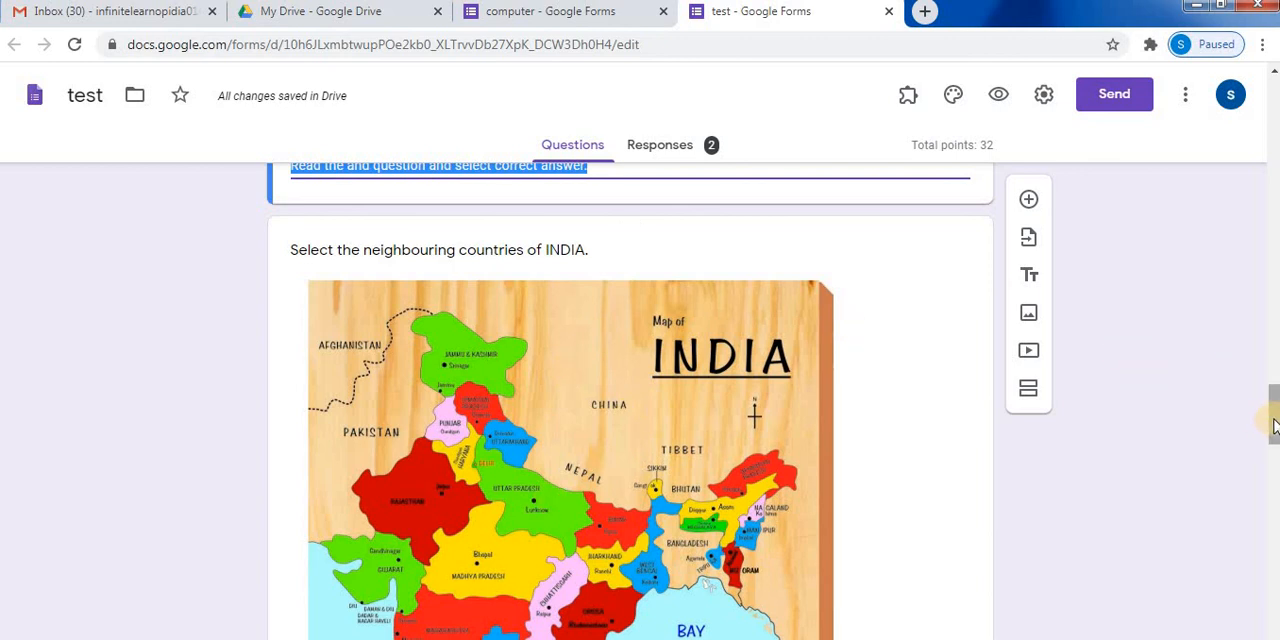
pyautogui.scroll(-3)
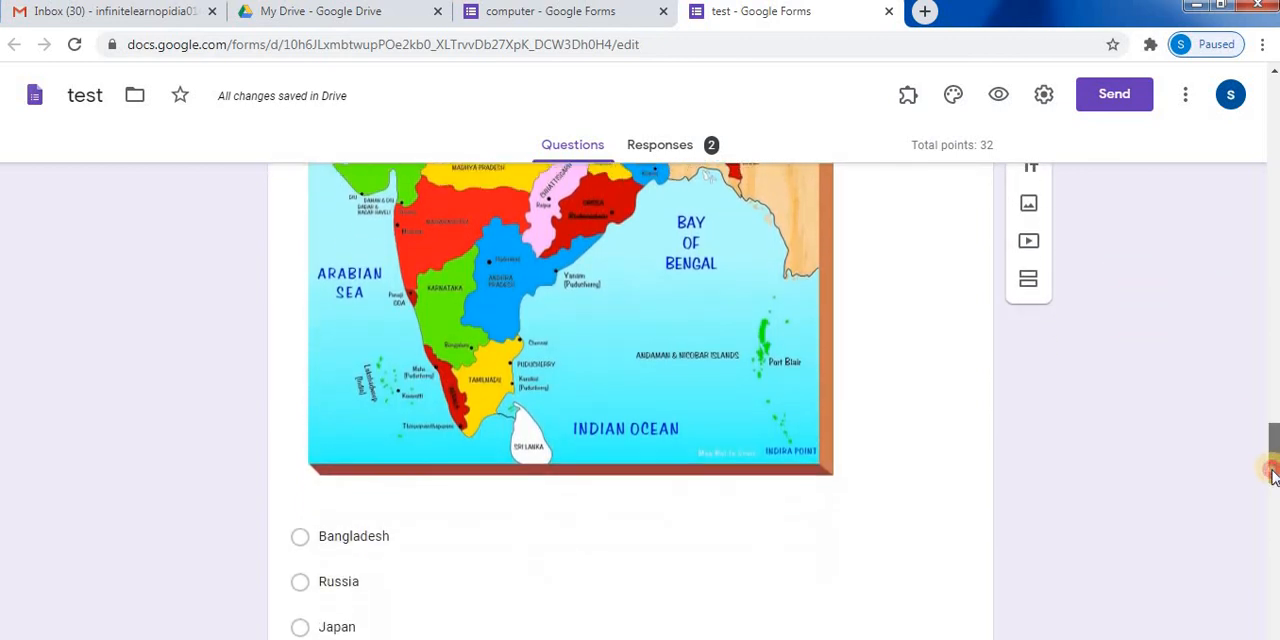
pyautogui.scroll(-3)
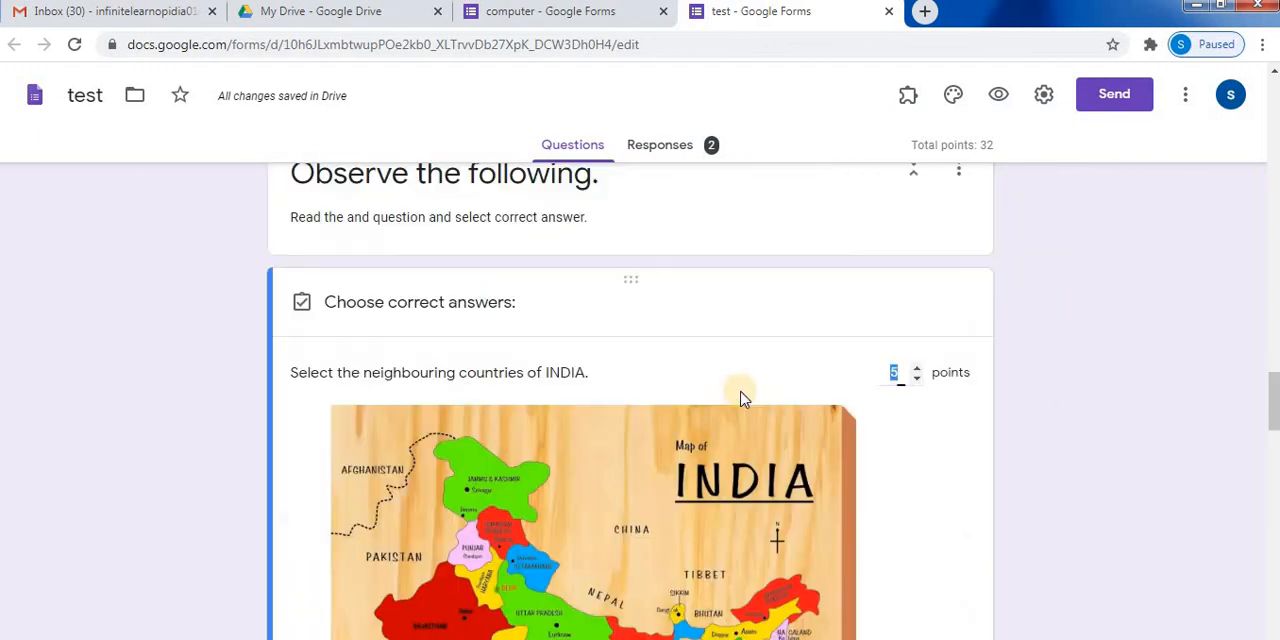
# Step: Confirm the answer key marking Bangladesh and Sri Lanka correct
pyautogui.scroll(-3)
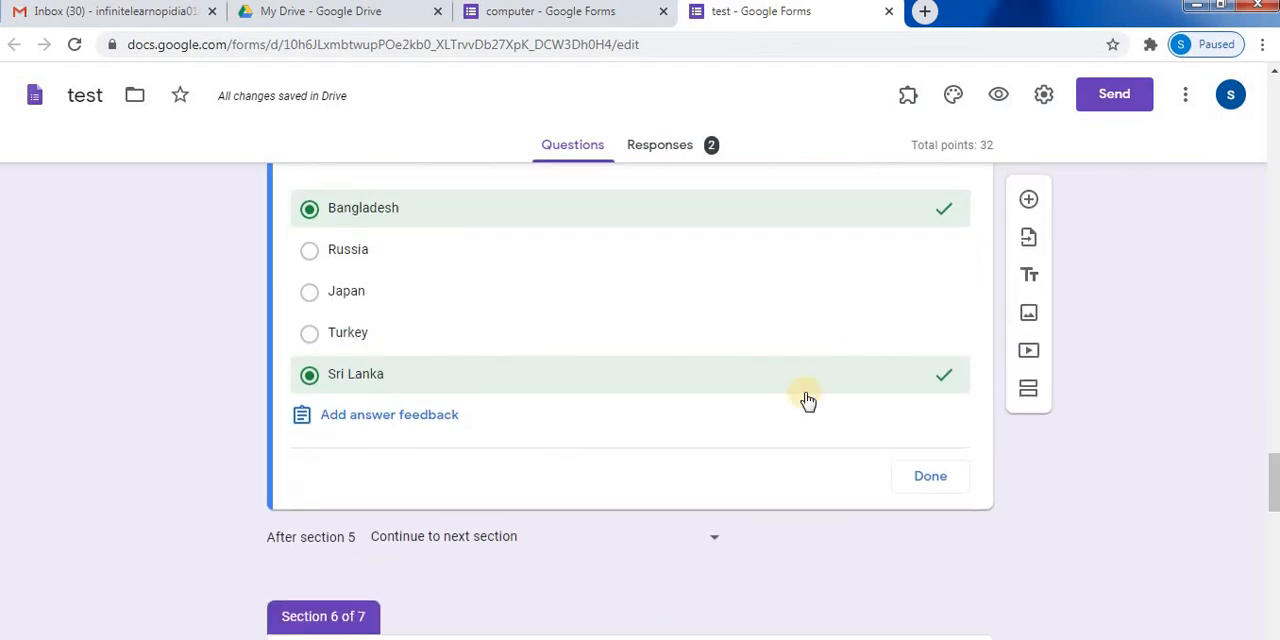
pyautogui.click(928, 476)
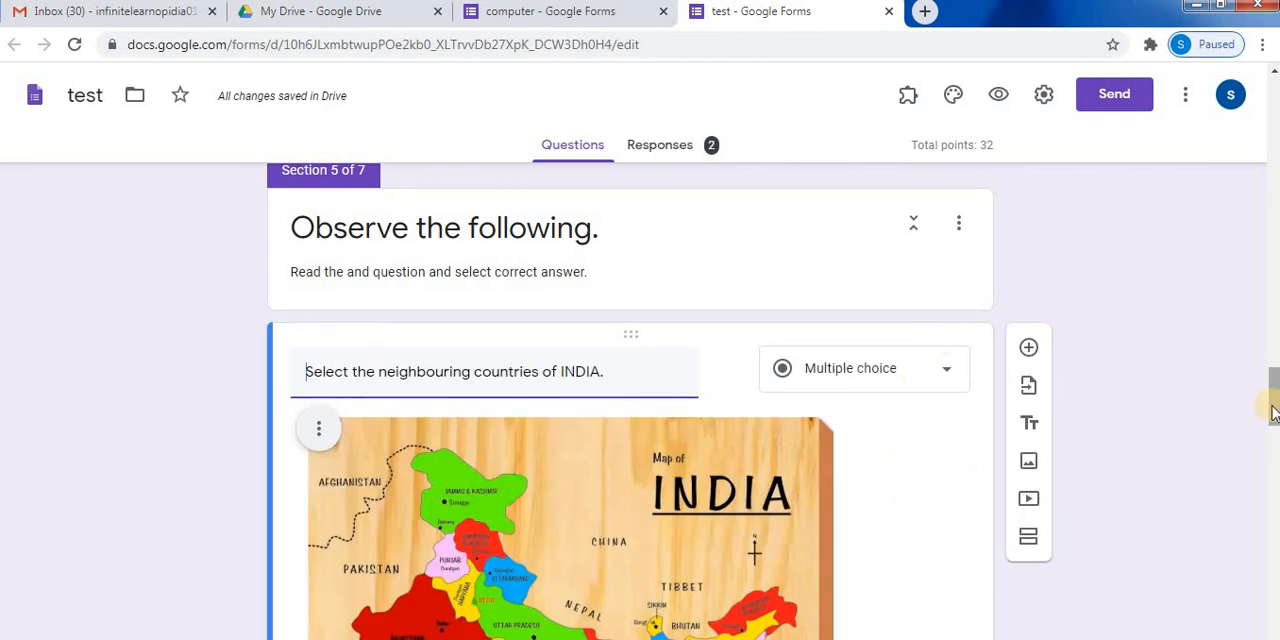
pyautogui.scroll(-3)
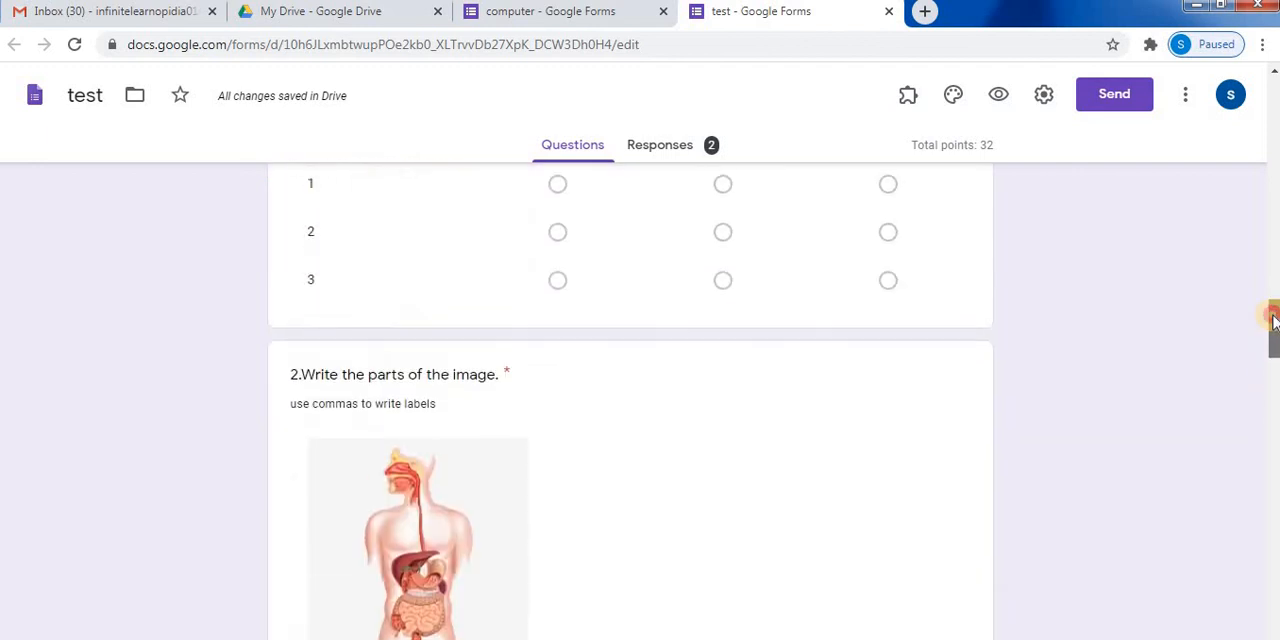
pyautogui.scroll(-3)
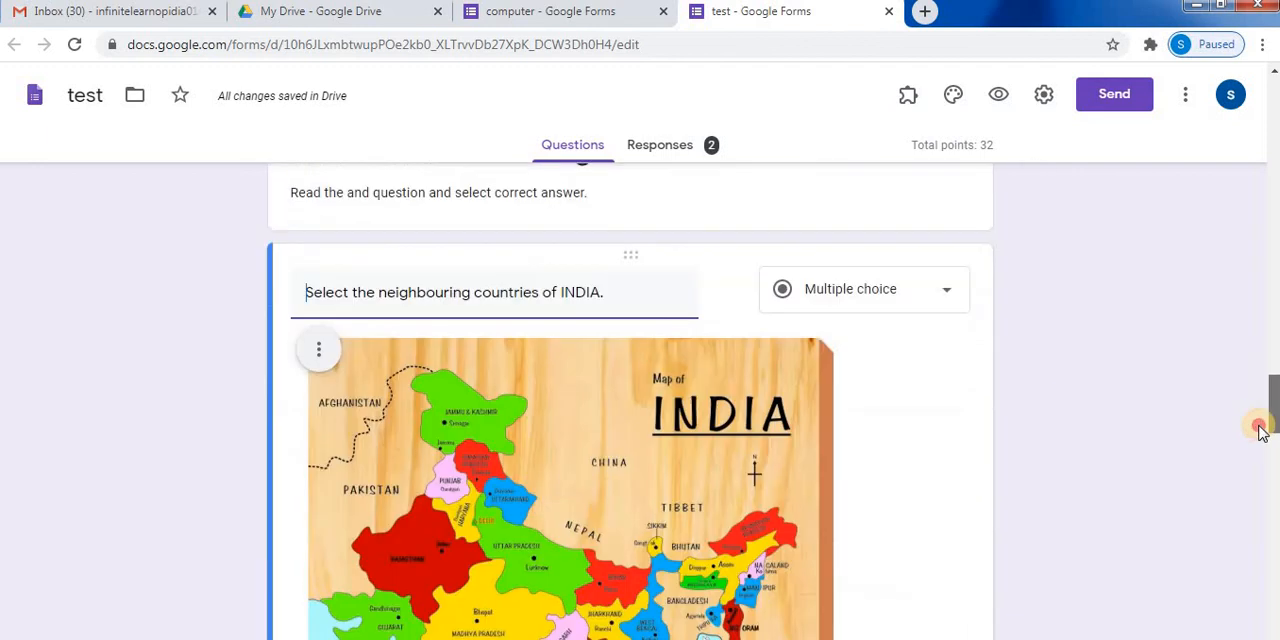
pyautogui.scroll(-3)
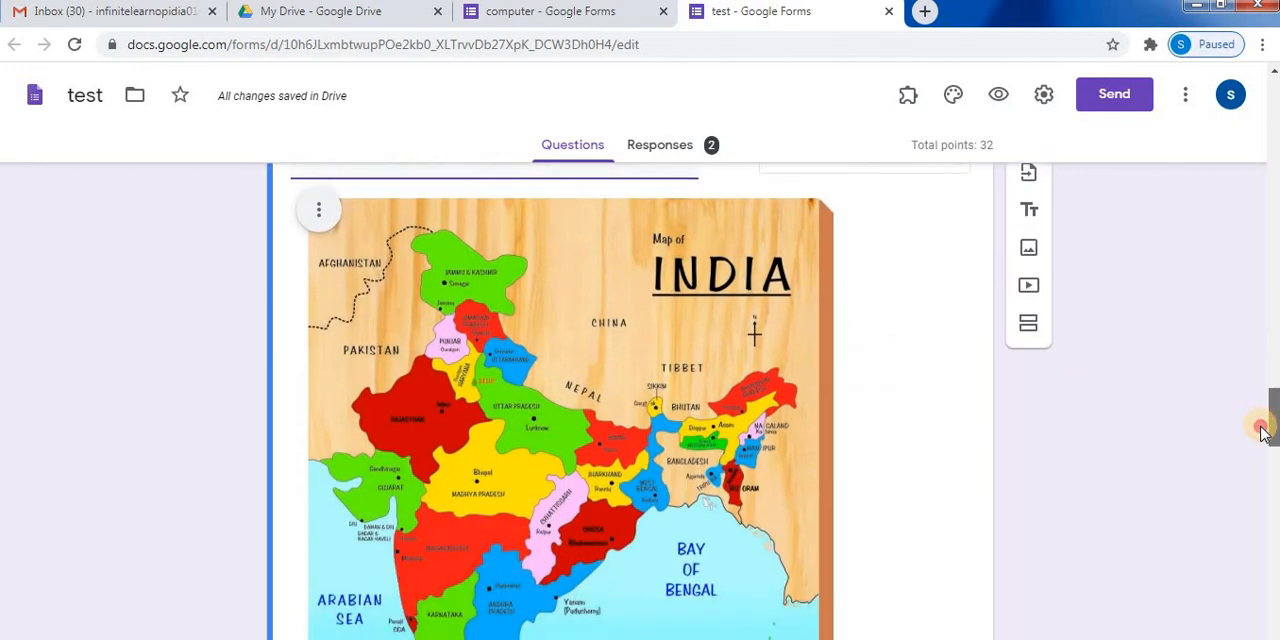
pyautogui.scroll(-3)
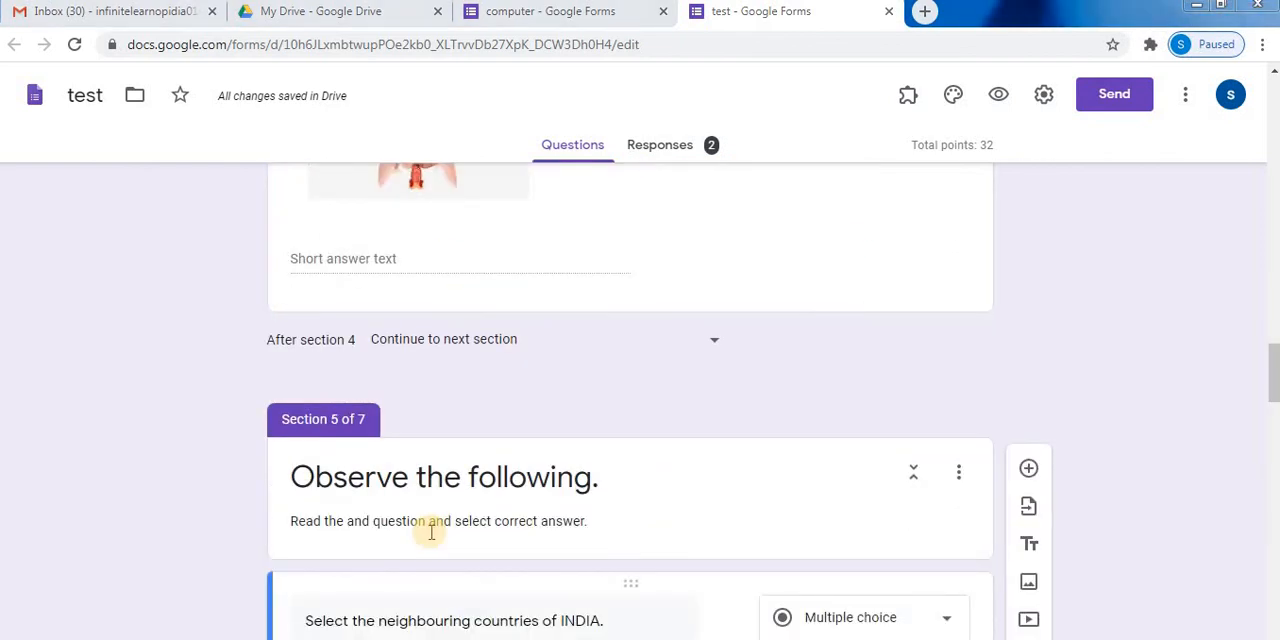